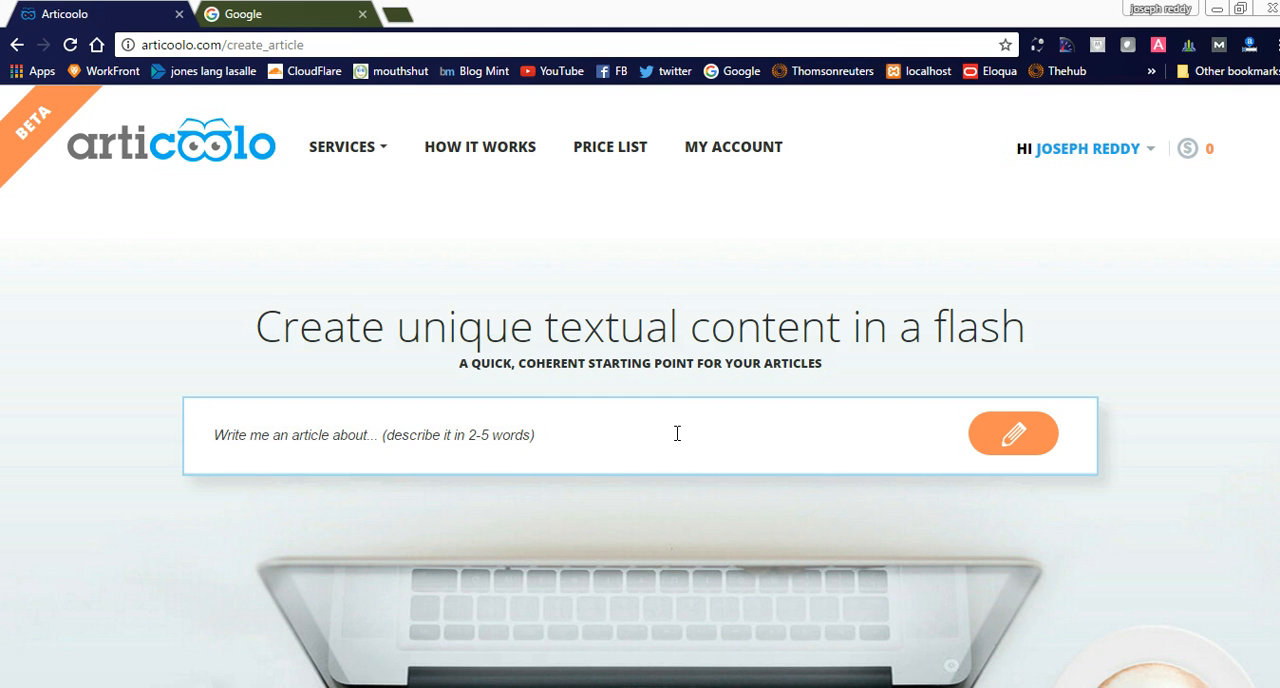
# - Change the topic to 'marketing tip' and reveal the word count (450) and preference options
pyautogui.click(400, 434)
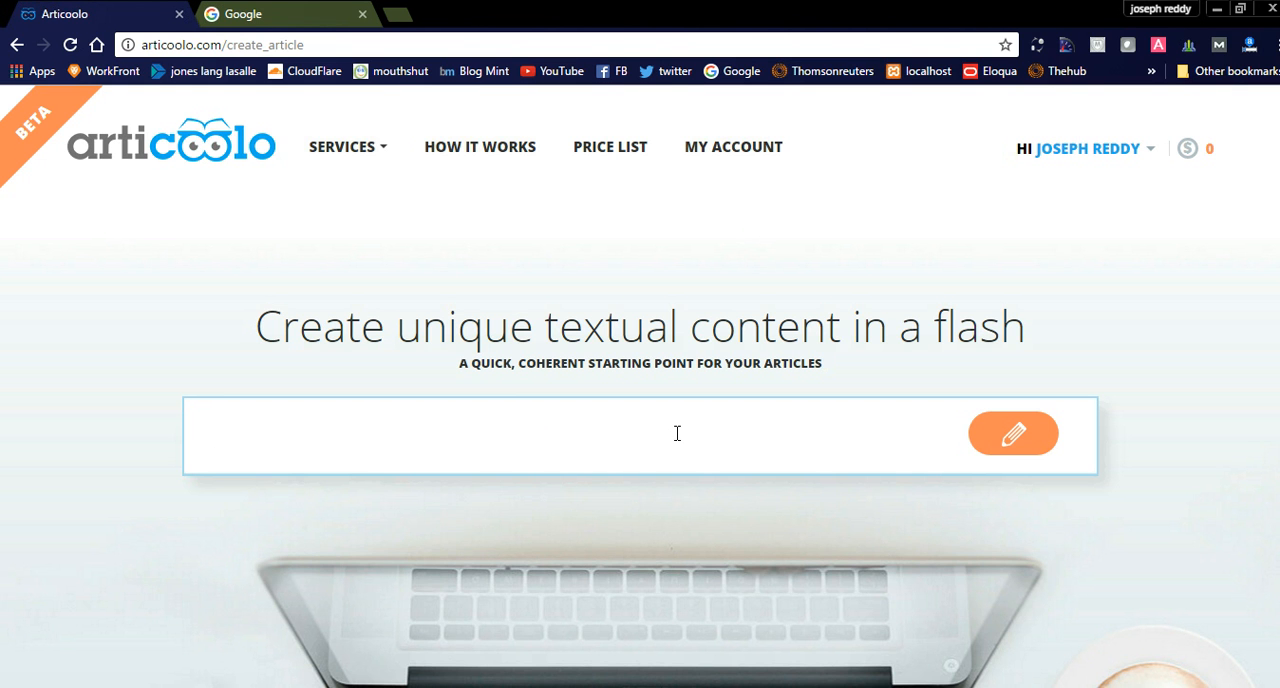
pyautogui.write('marketin')
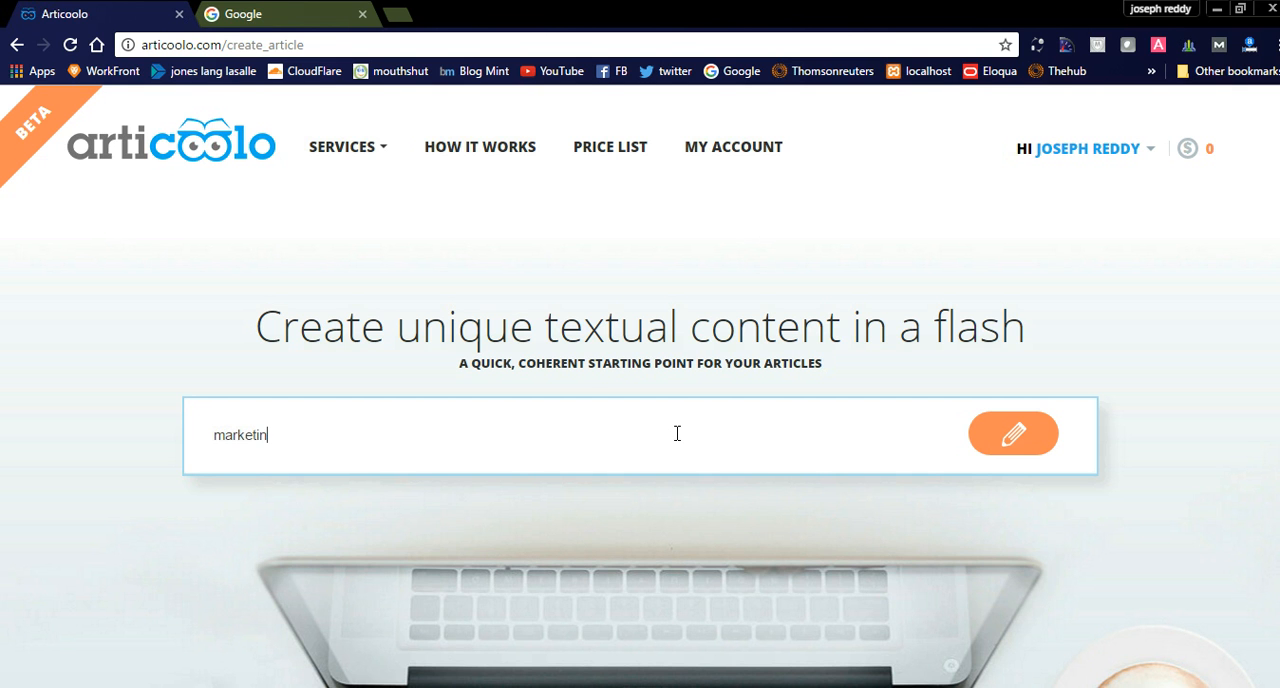
pyautogui.write('g')
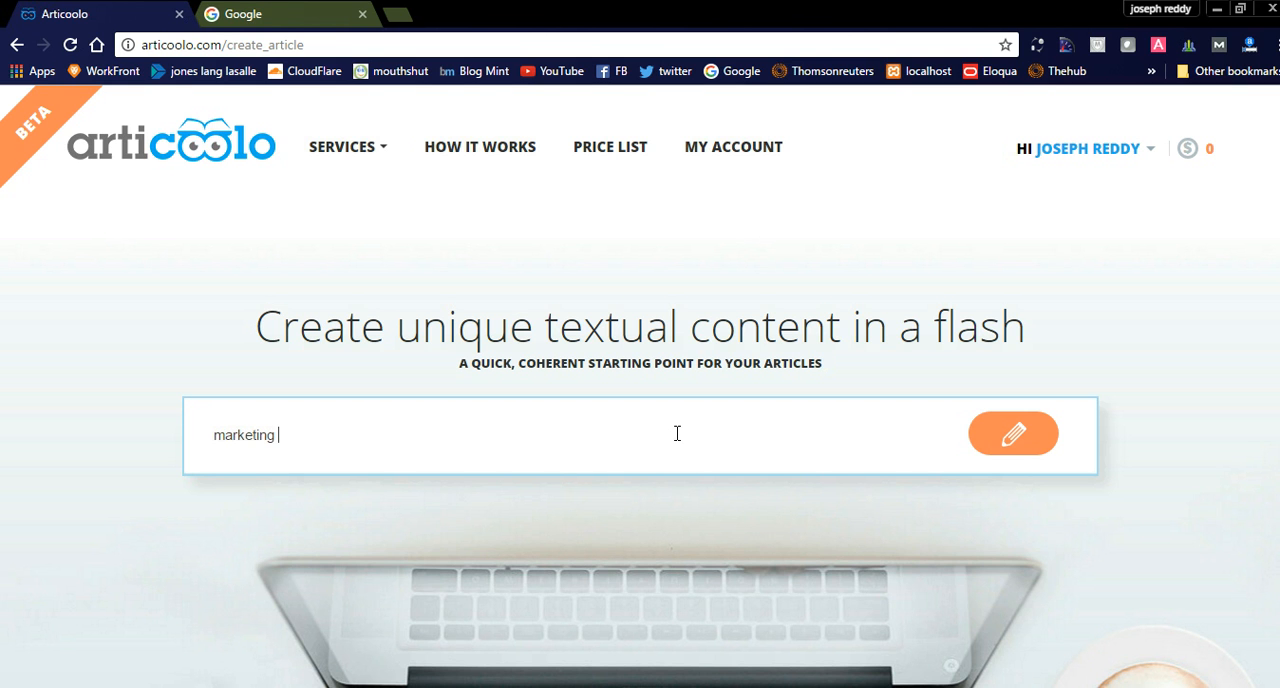
pyautogui.write('strata')
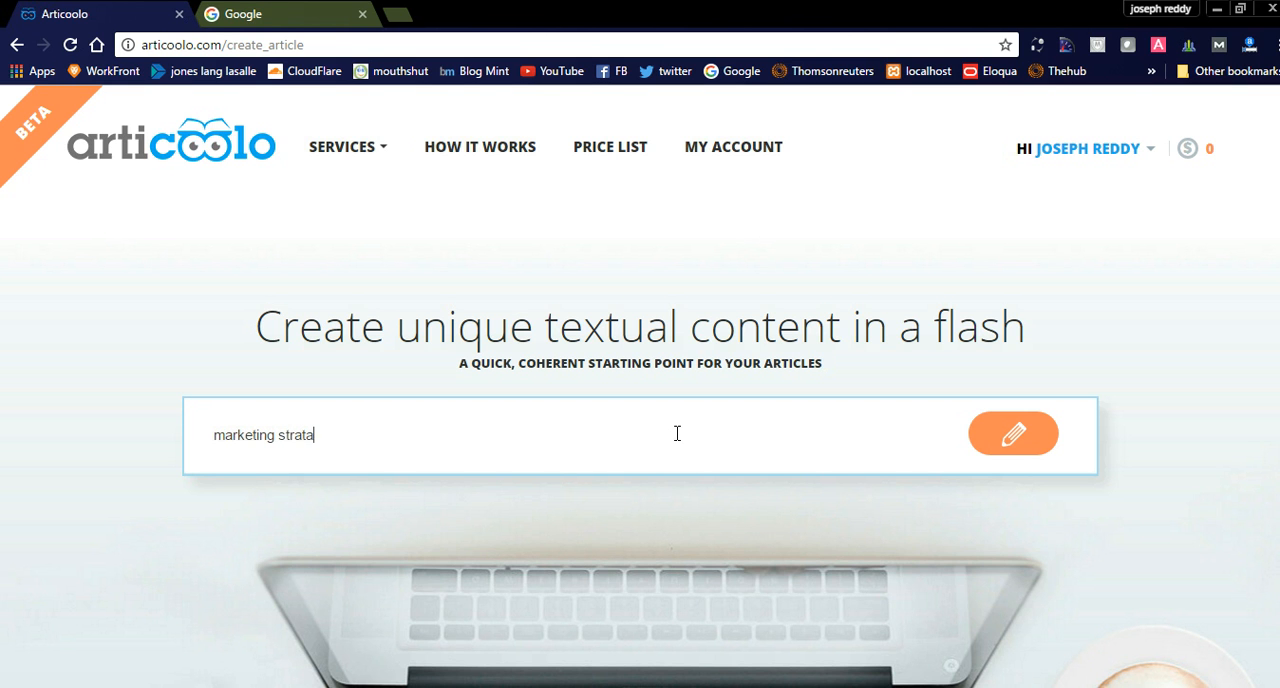
pyautogui.write('gies')
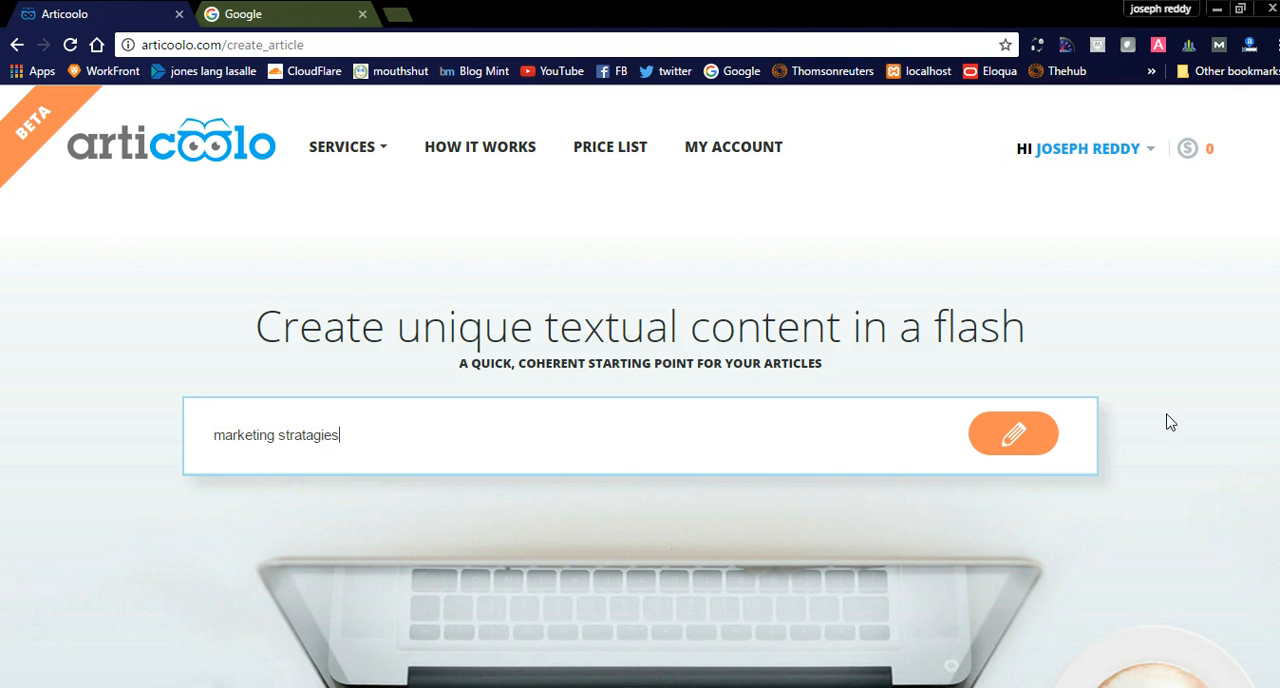
pyautogui.click(1012, 433)
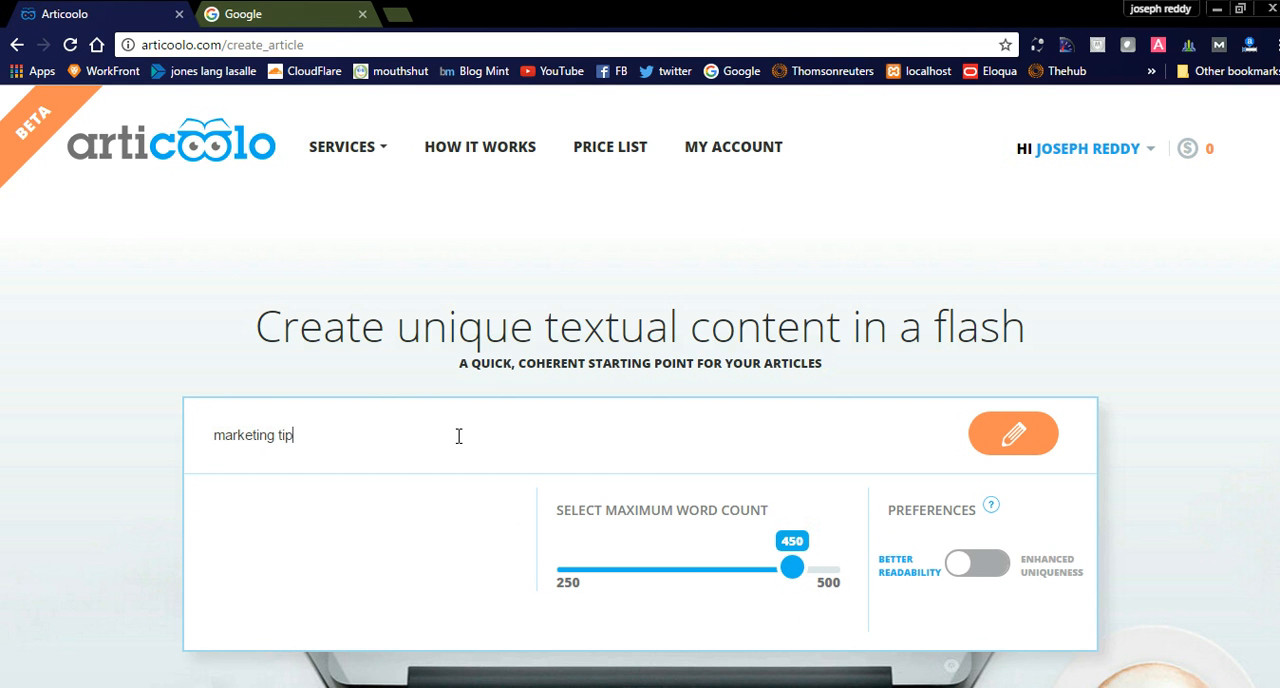
# - Request a 'marketing tips' article and raise the maximum word count to 500
pyautogui.write('s')
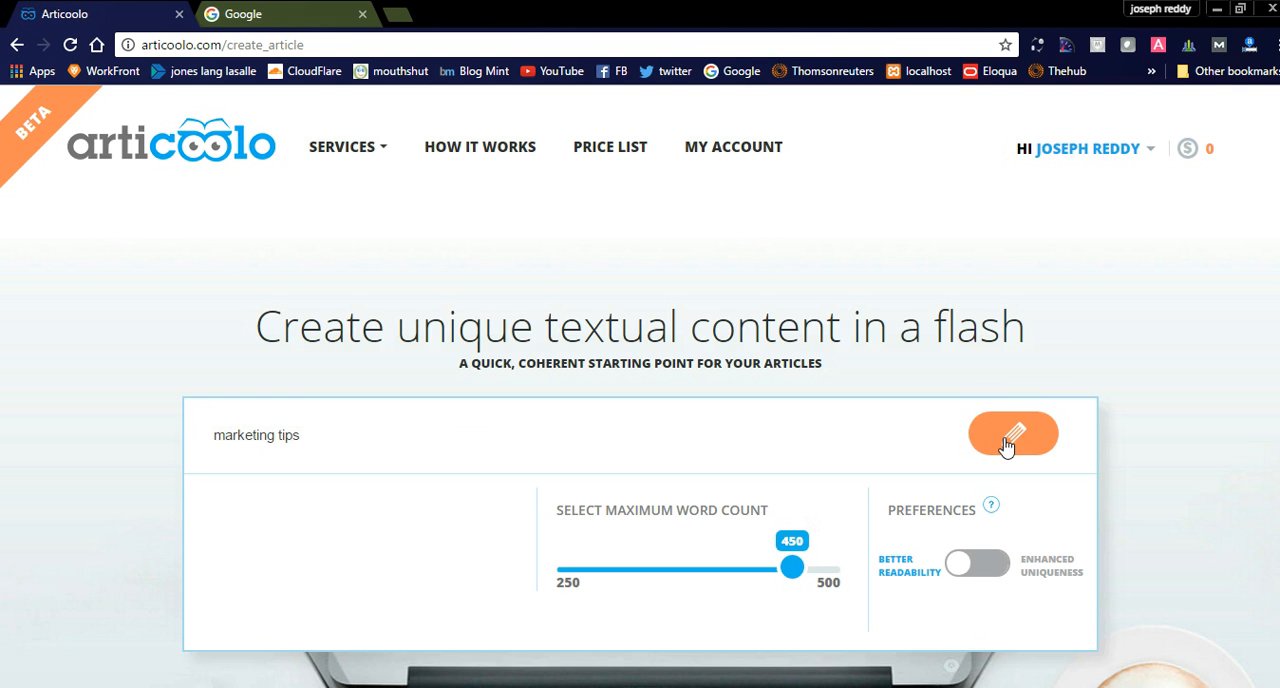
pyautogui.click(1012, 433)
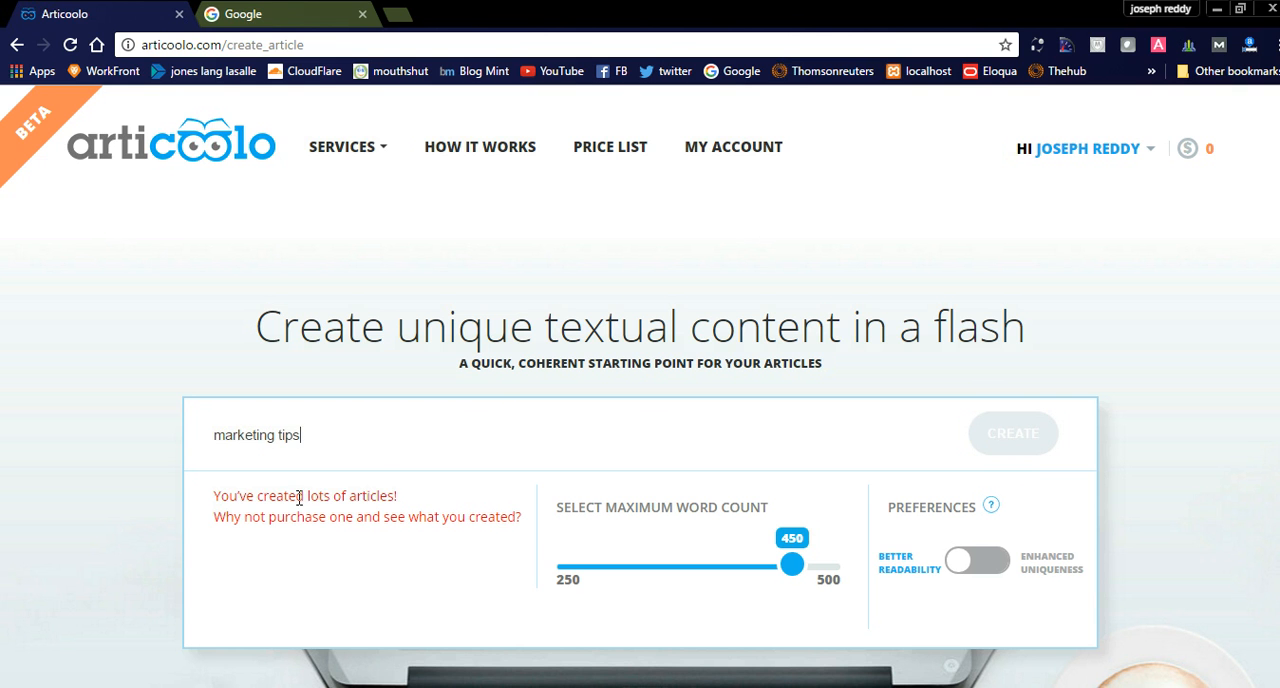
pyautogui.moveTo(325, 516)
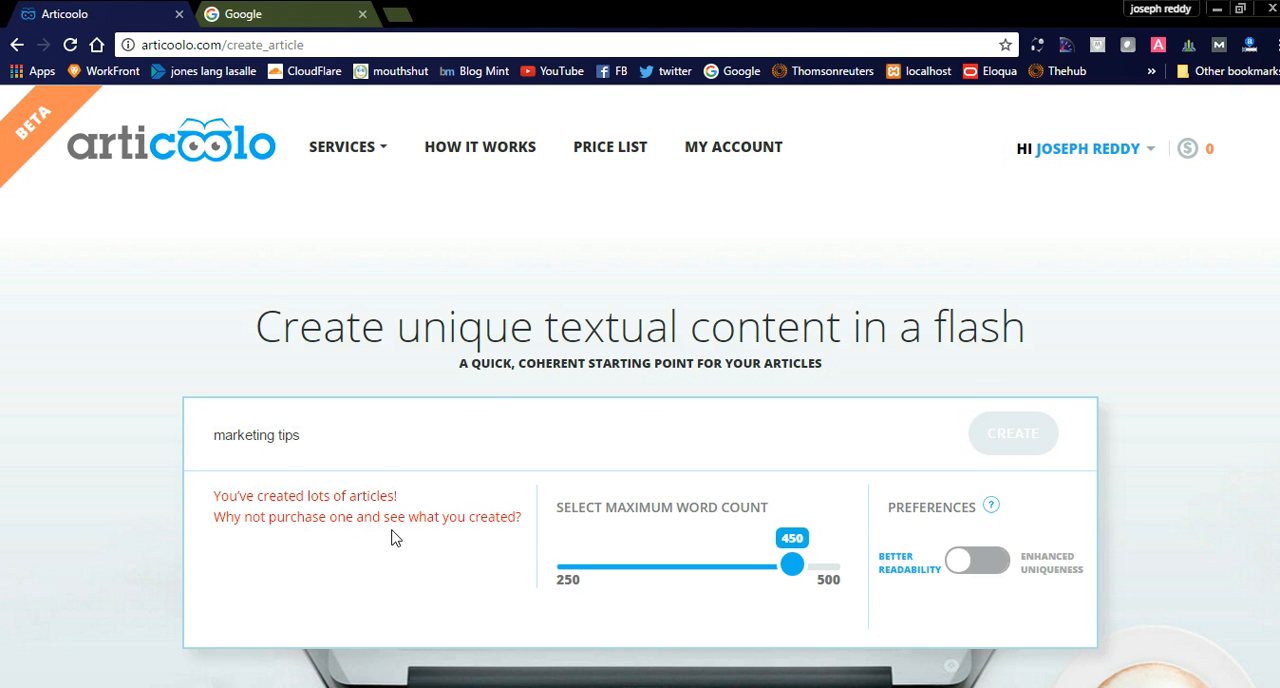
pyautogui.moveTo(503, 523)
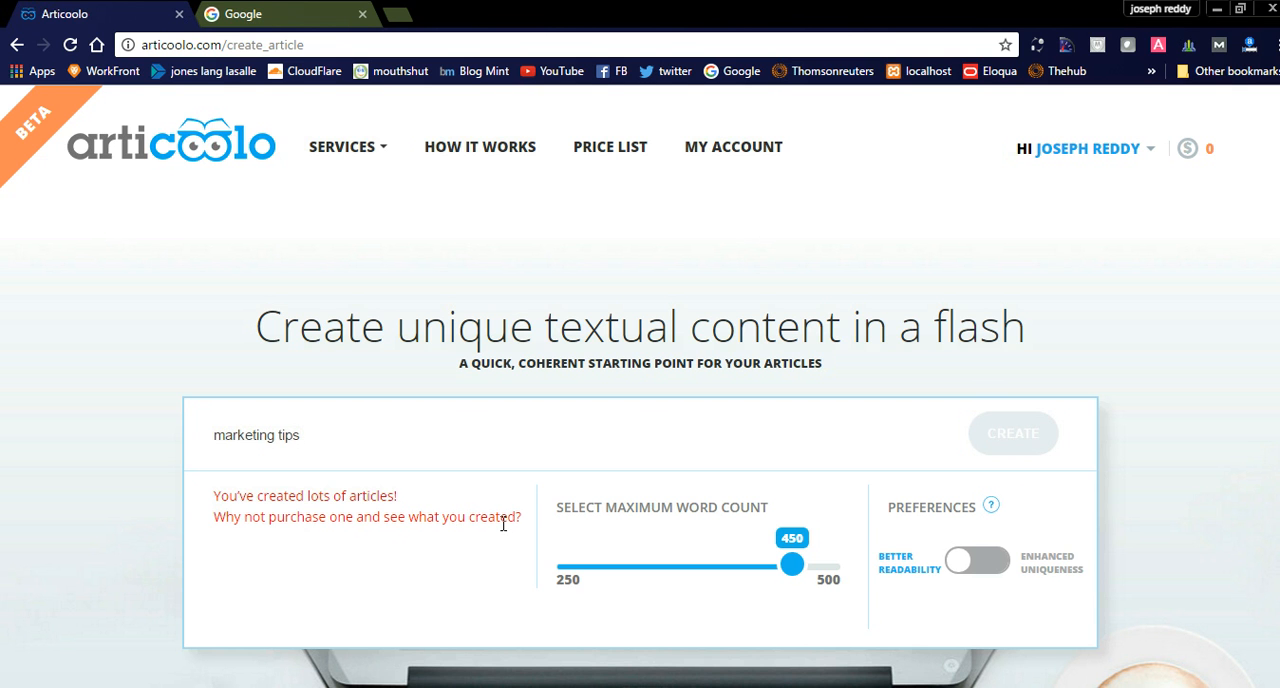
pyautogui.moveTo(779, 565)
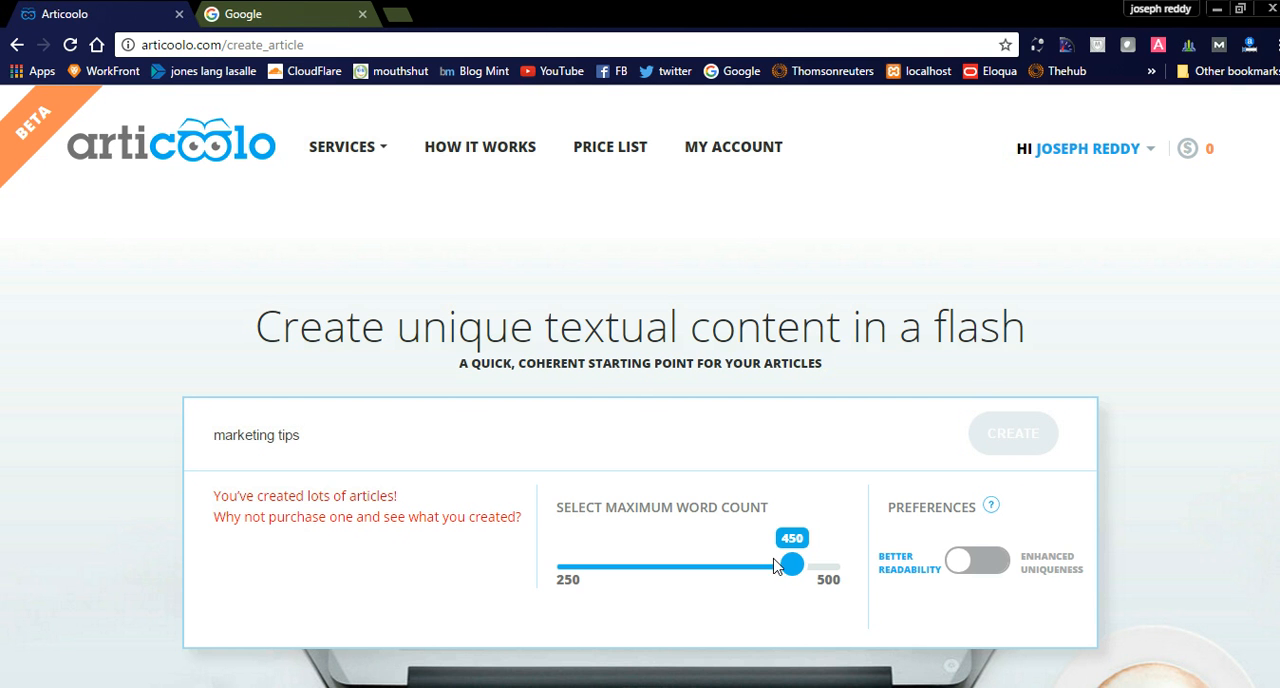
pyautogui.moveTo(791, 564); pyautogui.dragTo(849, 564)
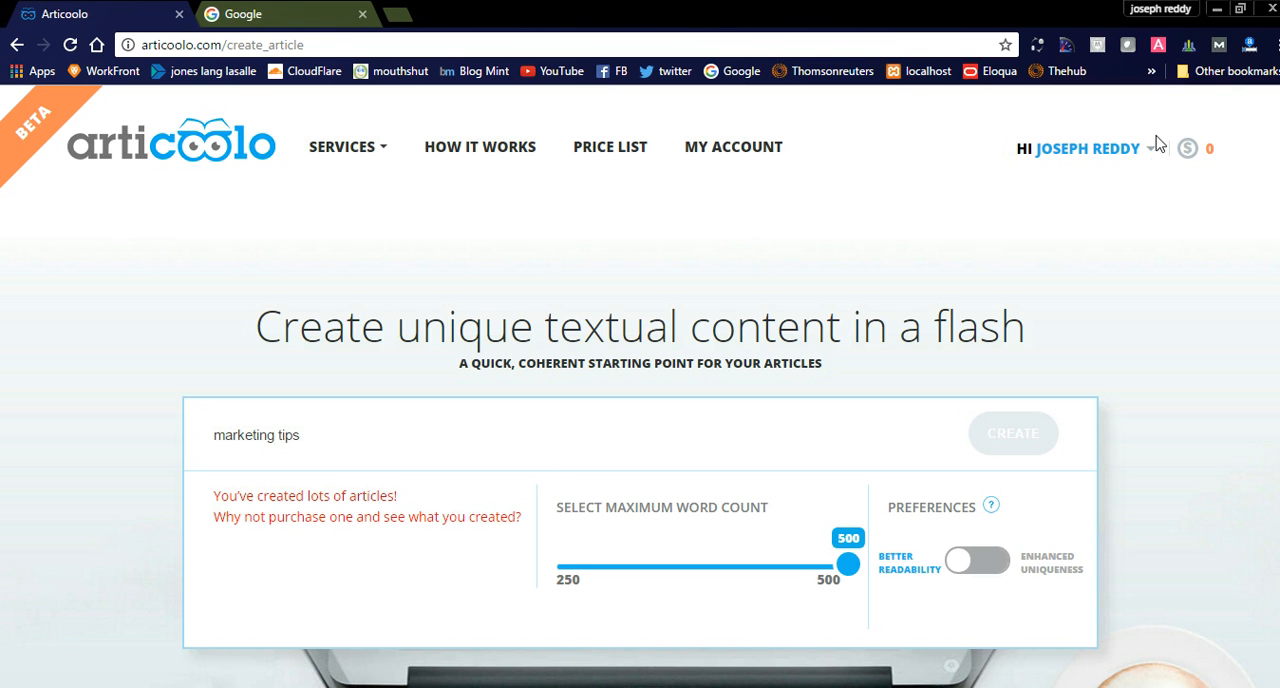
# - Log out of the Articoolo account, confirm leaving the page, and bring up the login form
pyautogui.click(1085, 148)
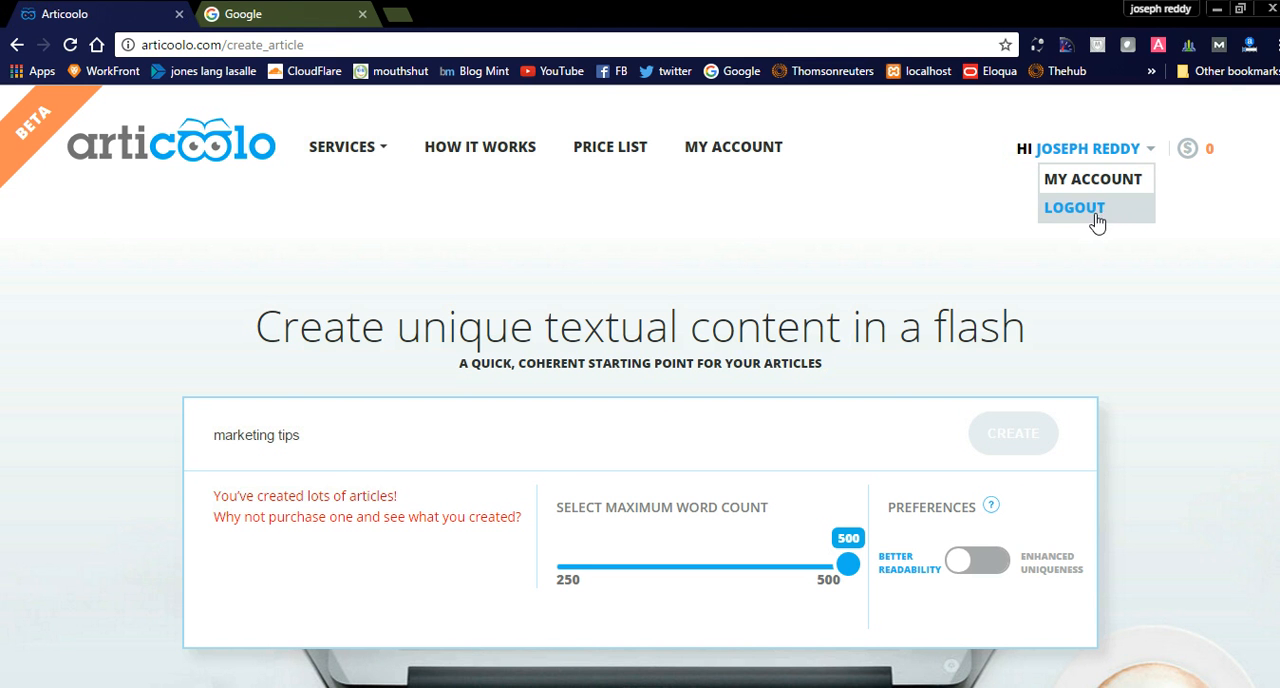
pyautogui.click(1073, 207)
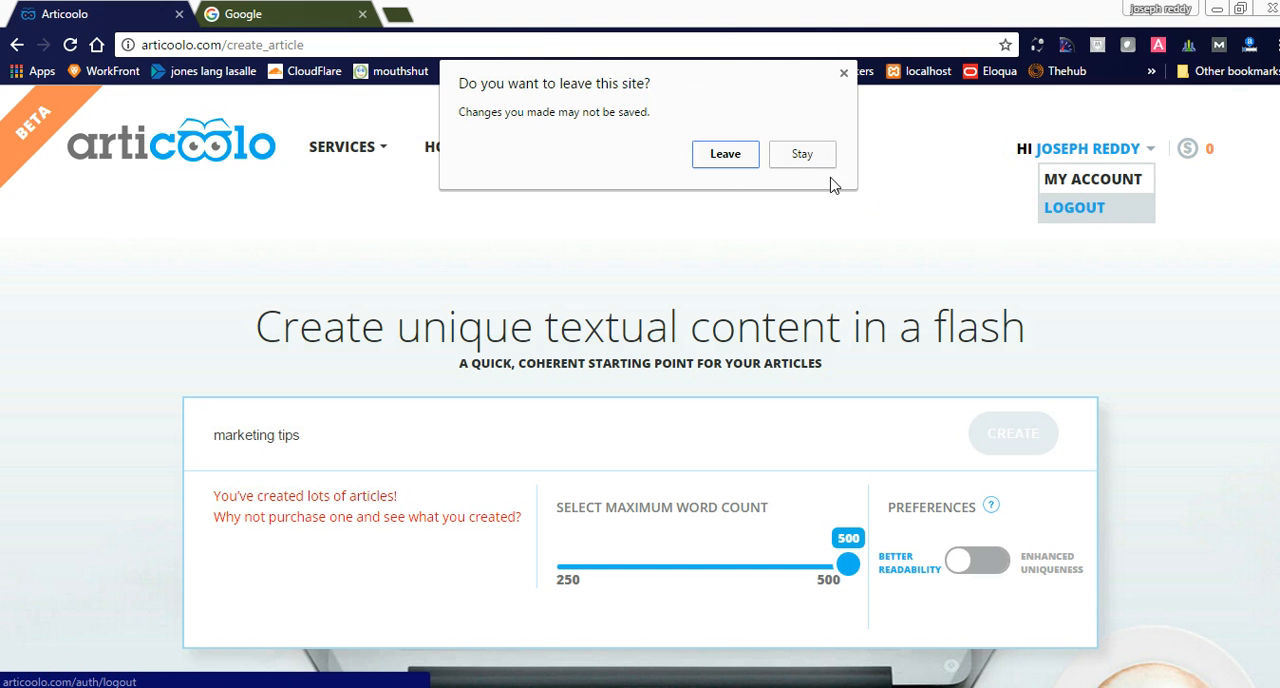
pyautogui.click(725, 154)
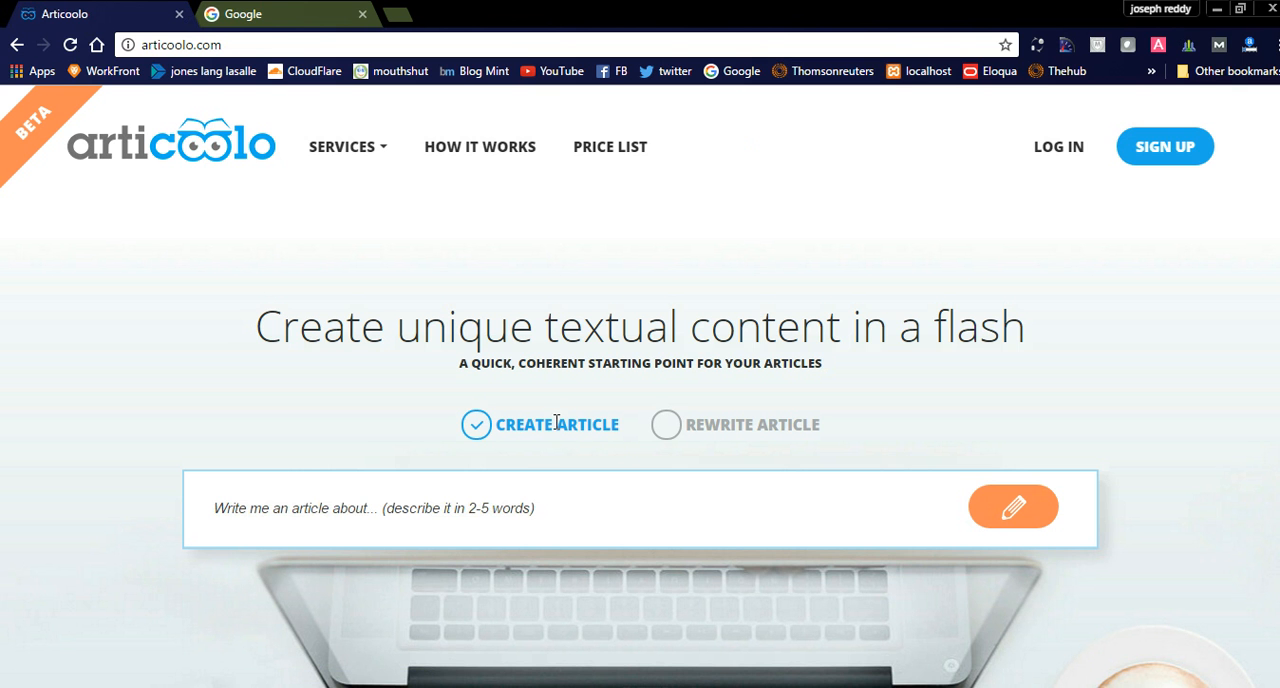
pyautogui.click(1058, 146)
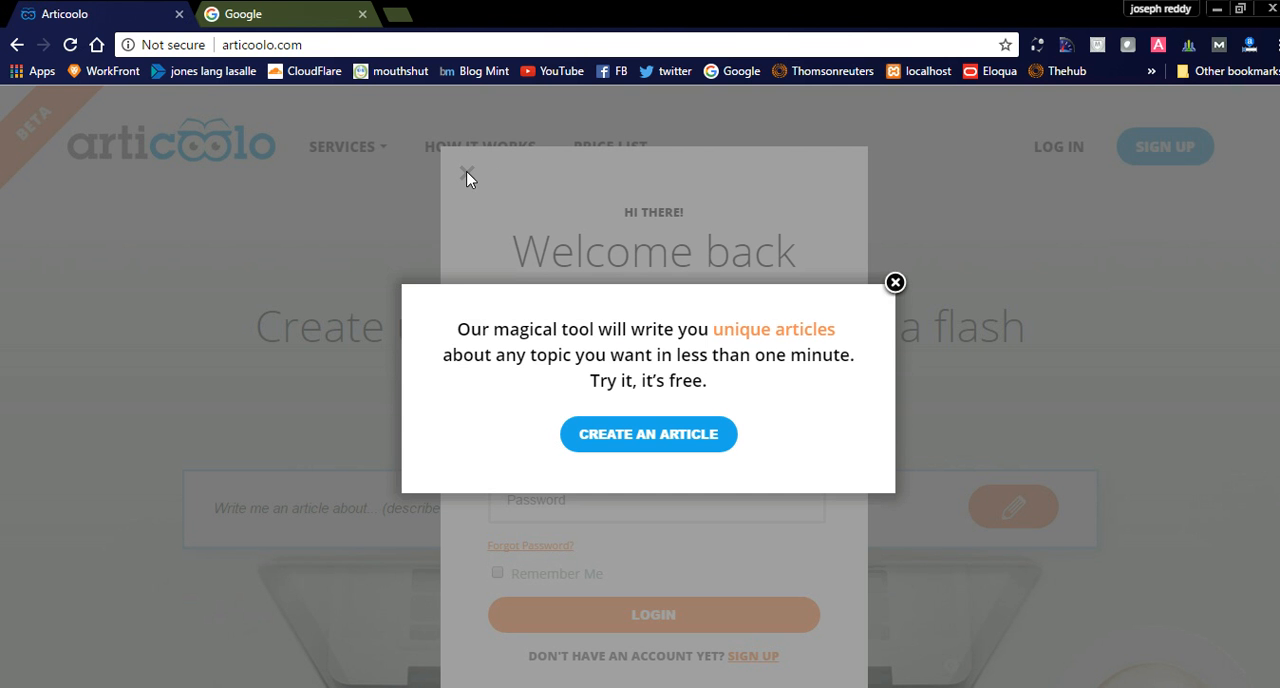
pyautogui.moveTo(893, 282)
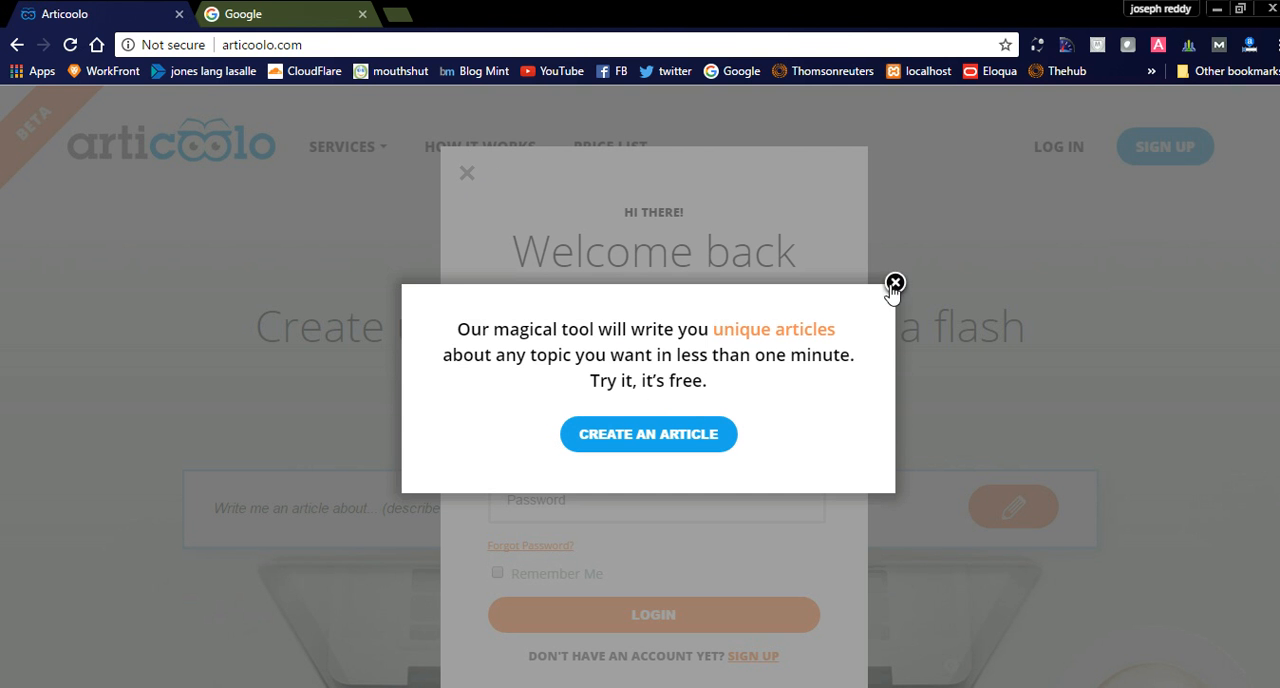
# - Dismiss the free-article popup and sign in by authorizing Articoolo on Twitter
pyautogui.click(894, 282)
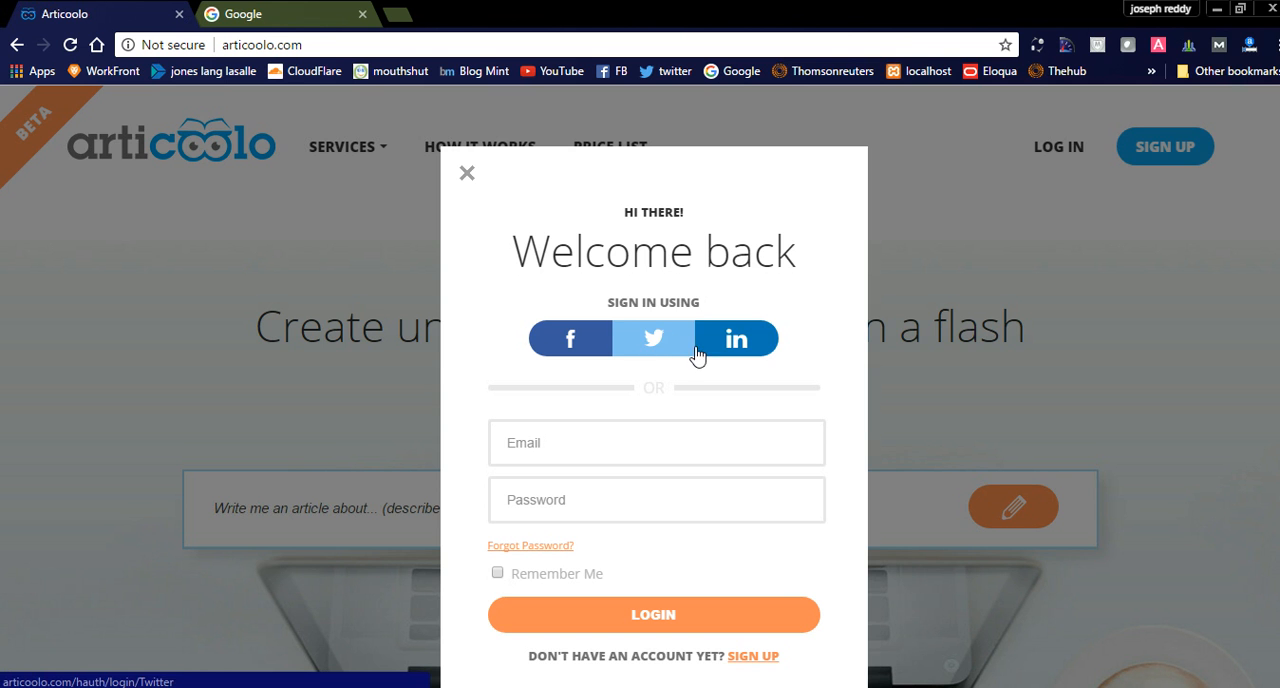
pyautogui.click(653, 338)
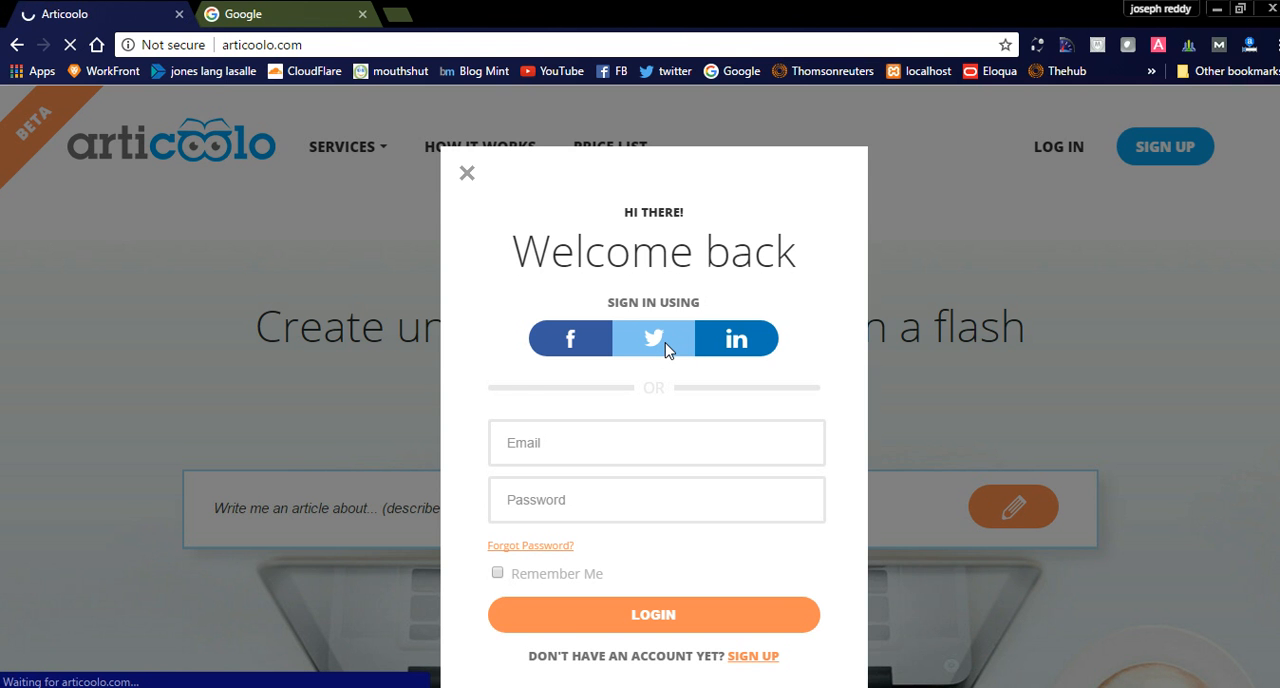
pyautogui.click(653, 338)
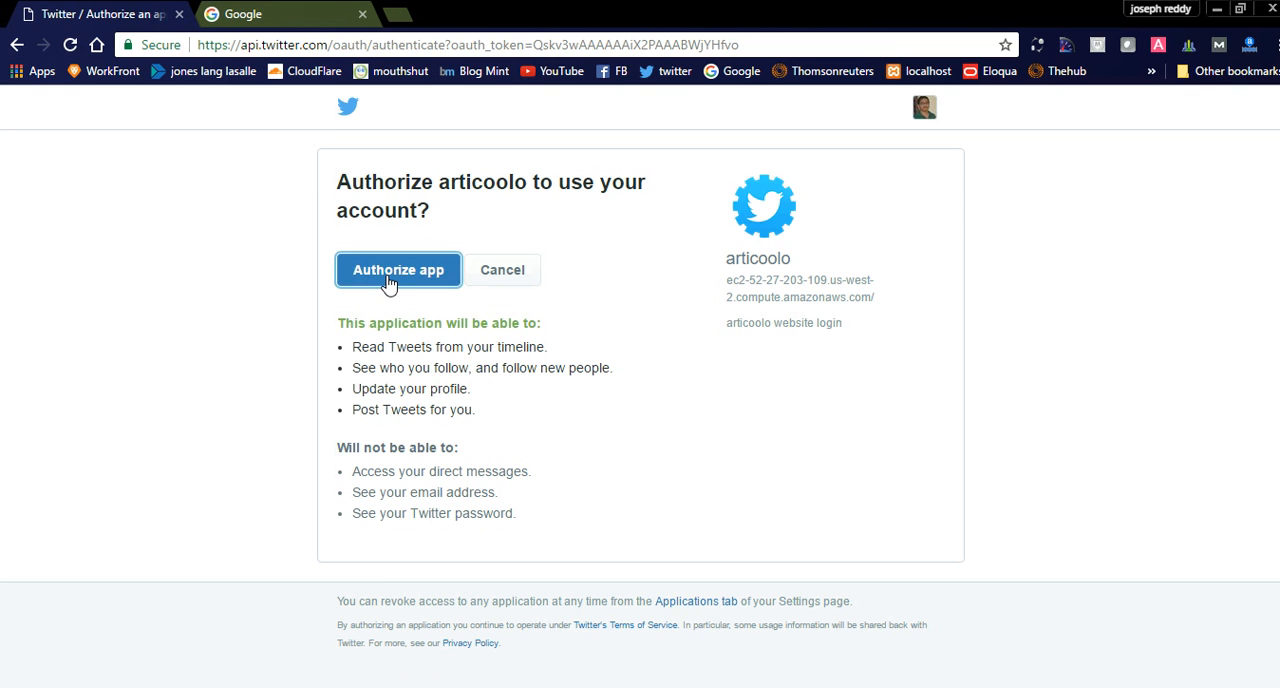
pyautogui.click(398, 270)
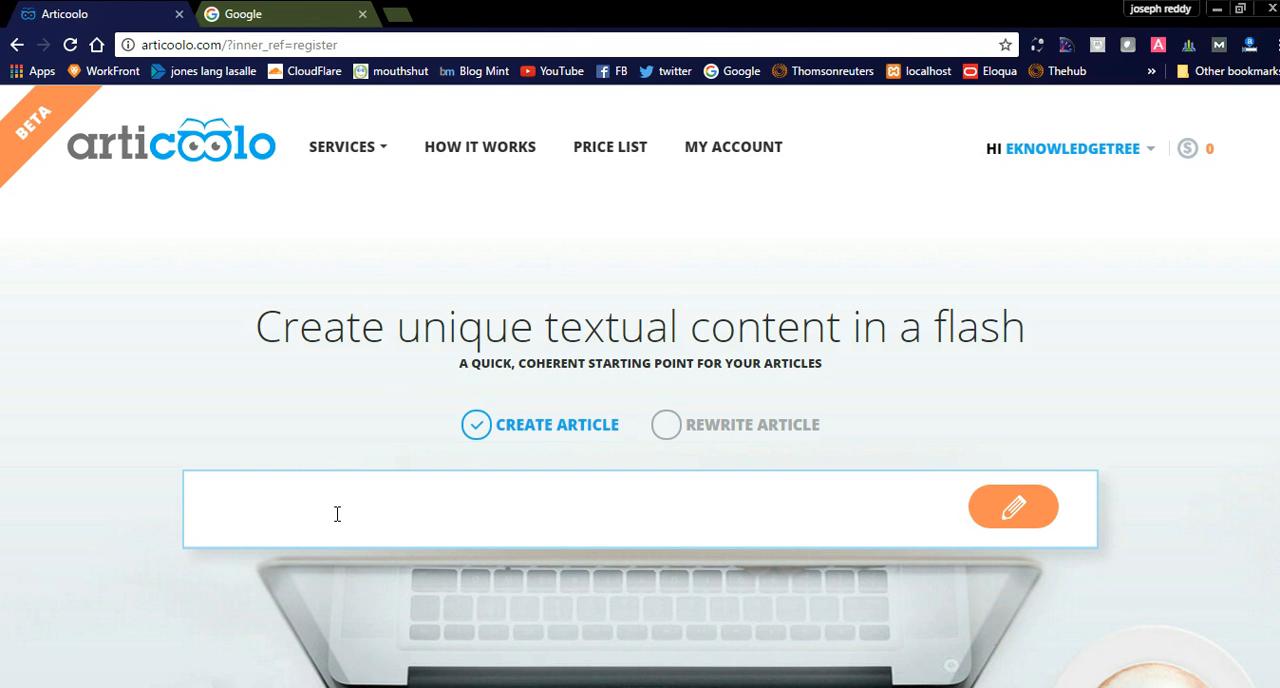
# - Enter 'marketing tips' as the topic and show suggested topics and the 450-word count
pyautogui.write('marki')
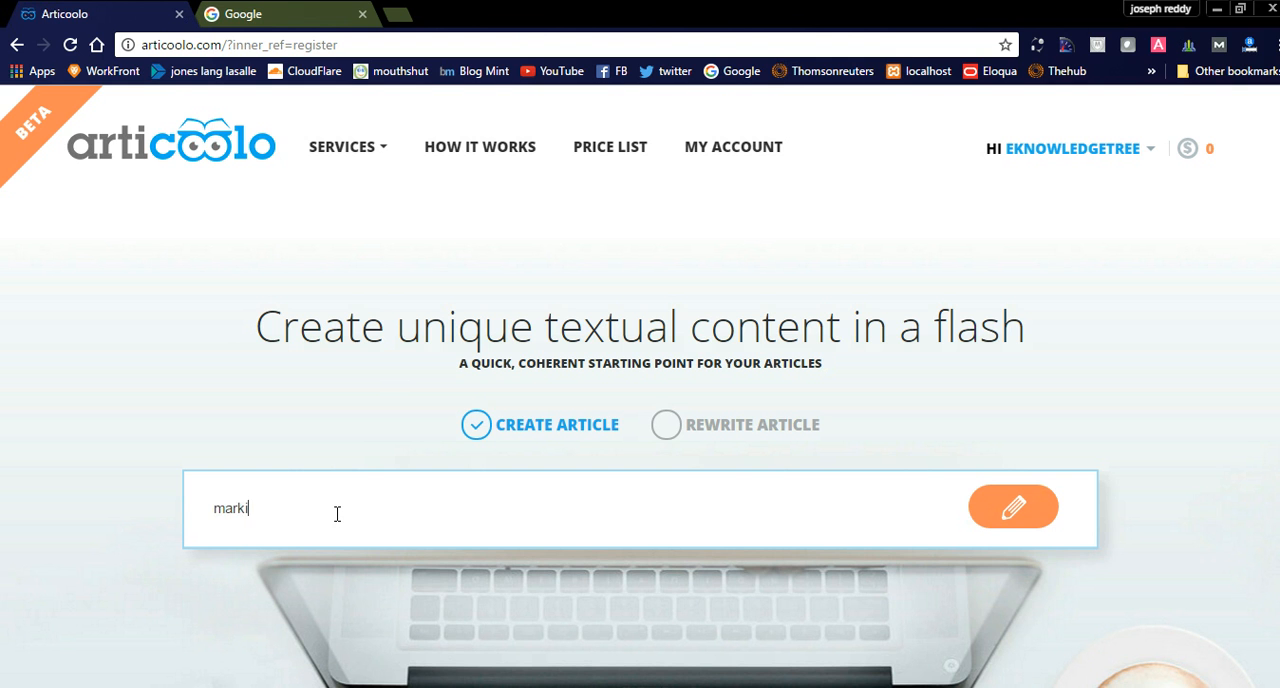
pyautogui.press('BackSpace')
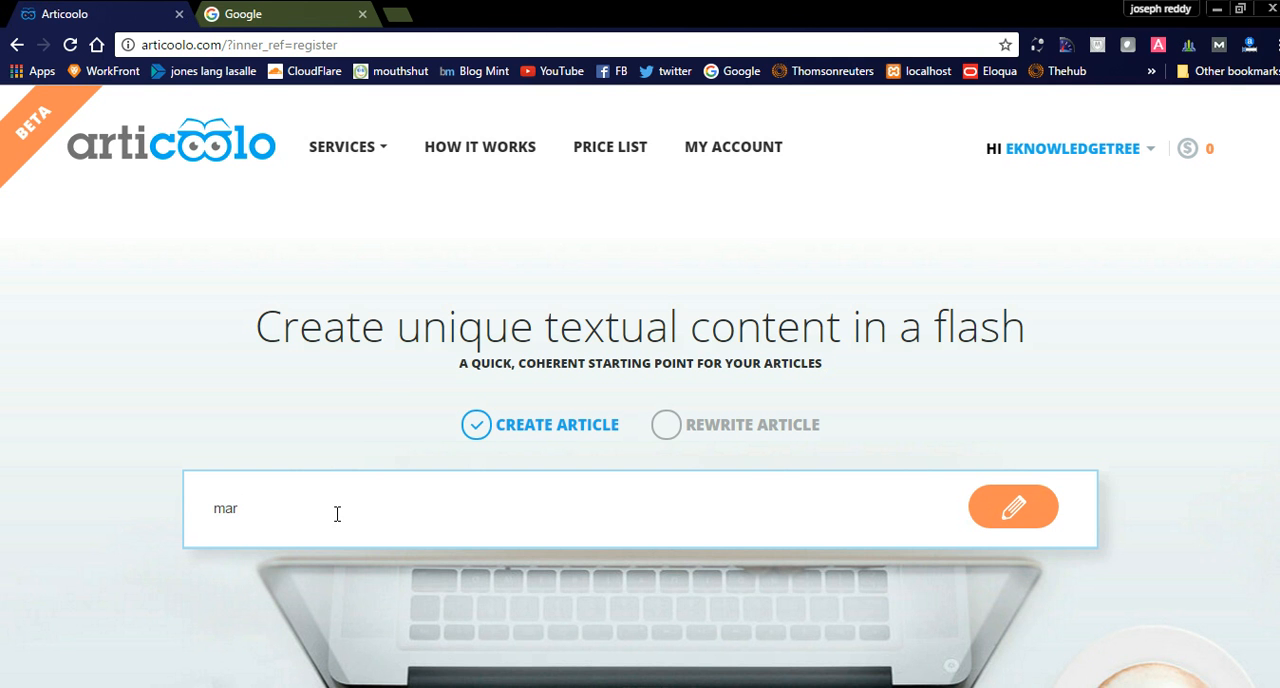
pyautogui.write('keting')
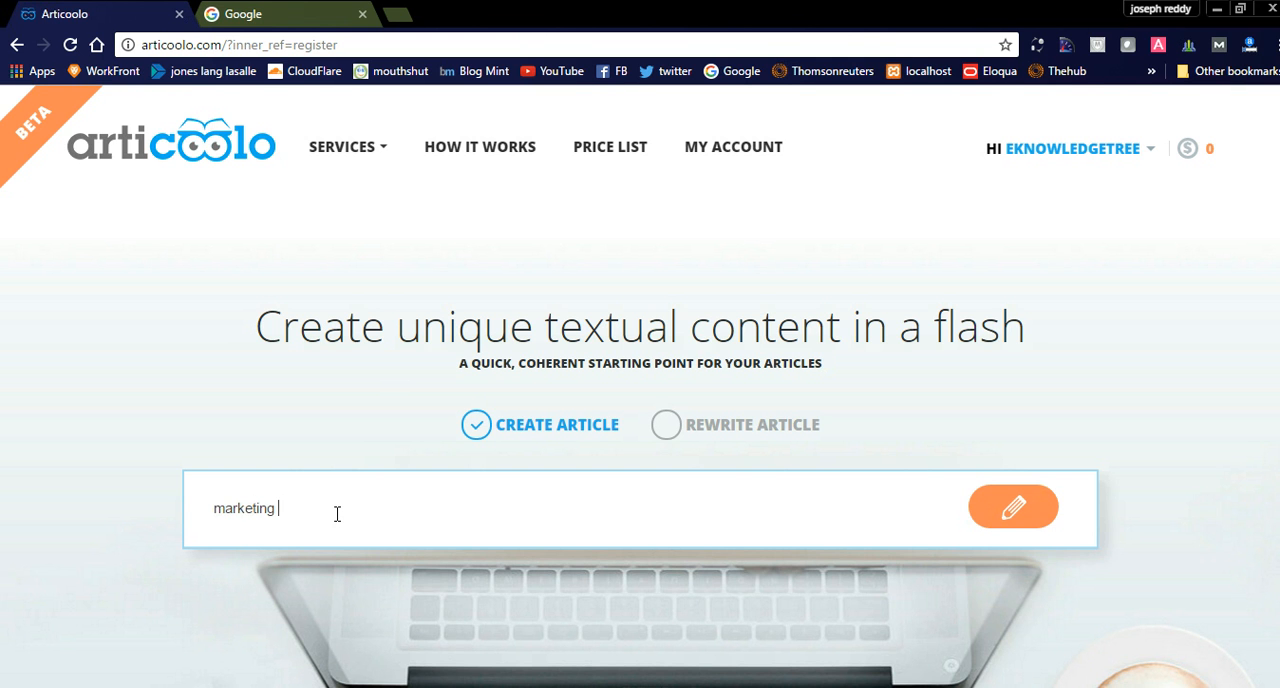
pyautogui.write('tips')
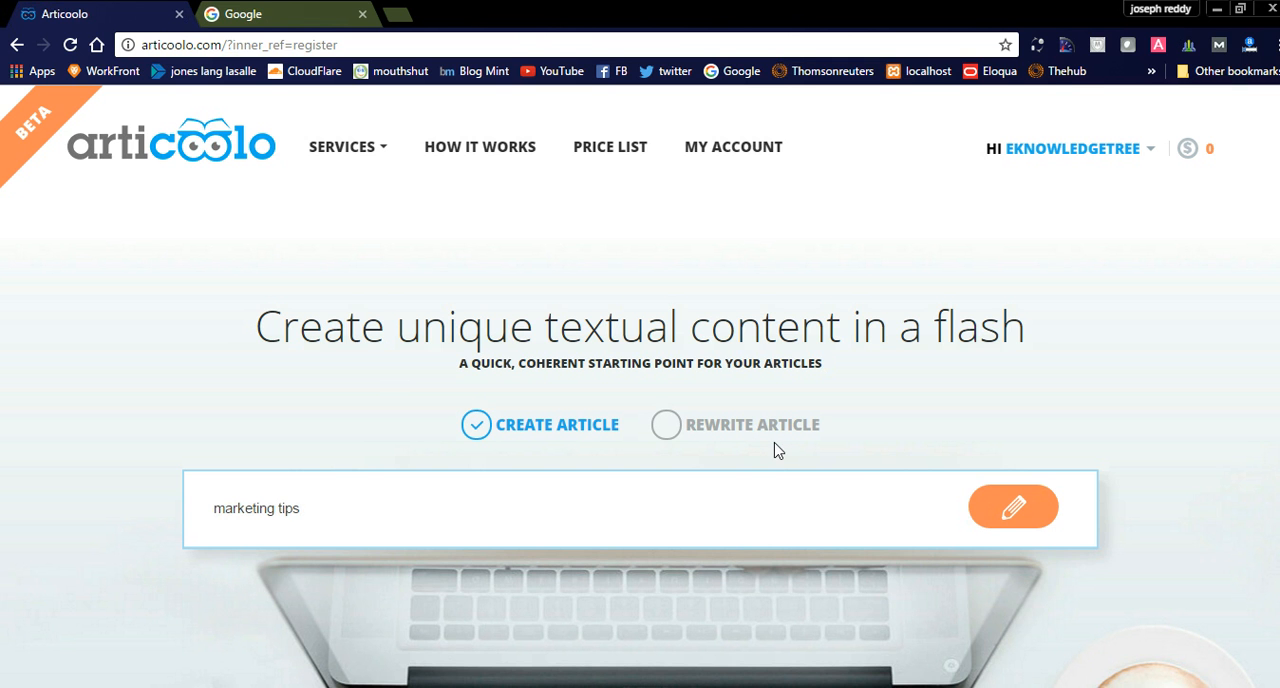
pyautogui.click(1012, 506)
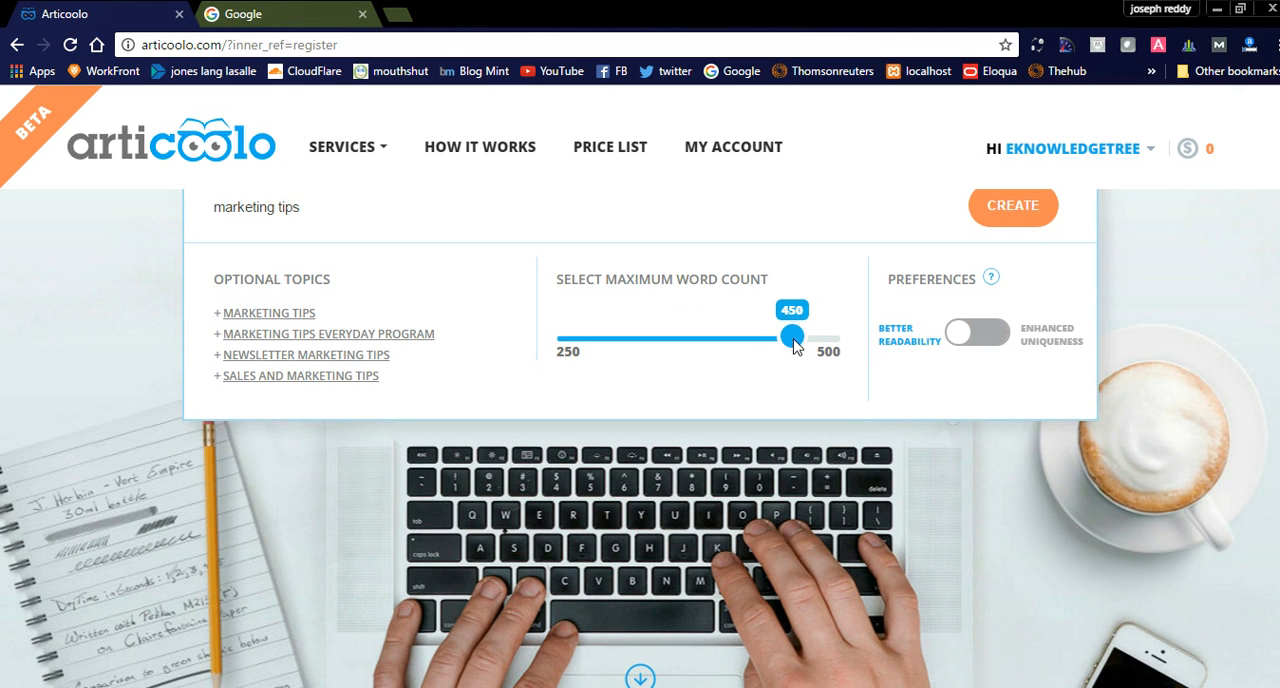
# - Generate a 'Marketing Tips' article at 500 words with enhanced uniqueness
pyautogui.moveTo(793, 336); pyautogui.dragTo(847, 336)
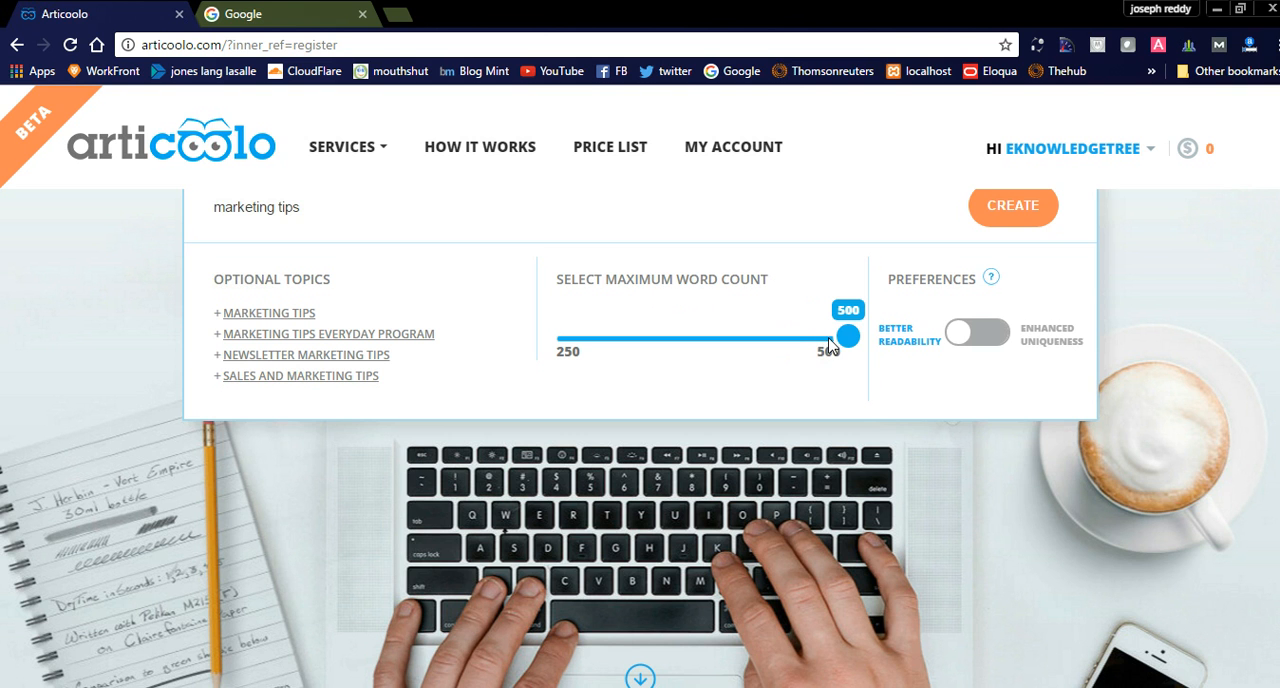
pyautogui.click(975, 332)
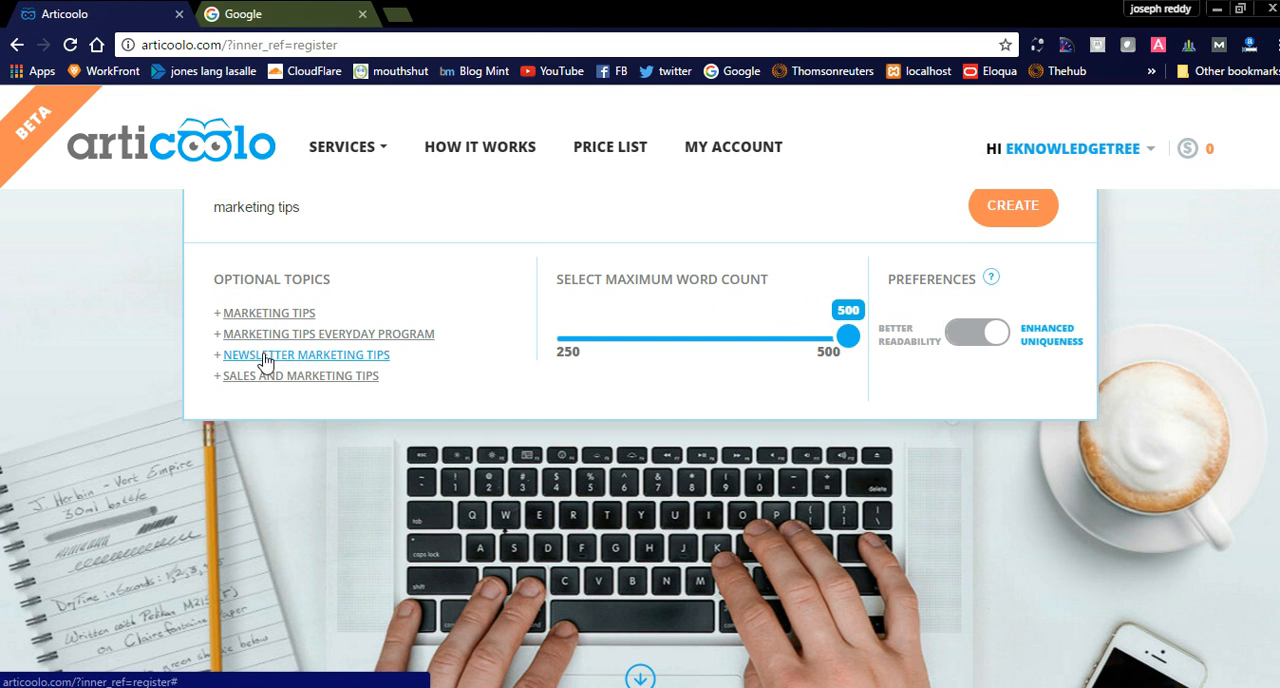
pyautogui.moveTo(268, 312)
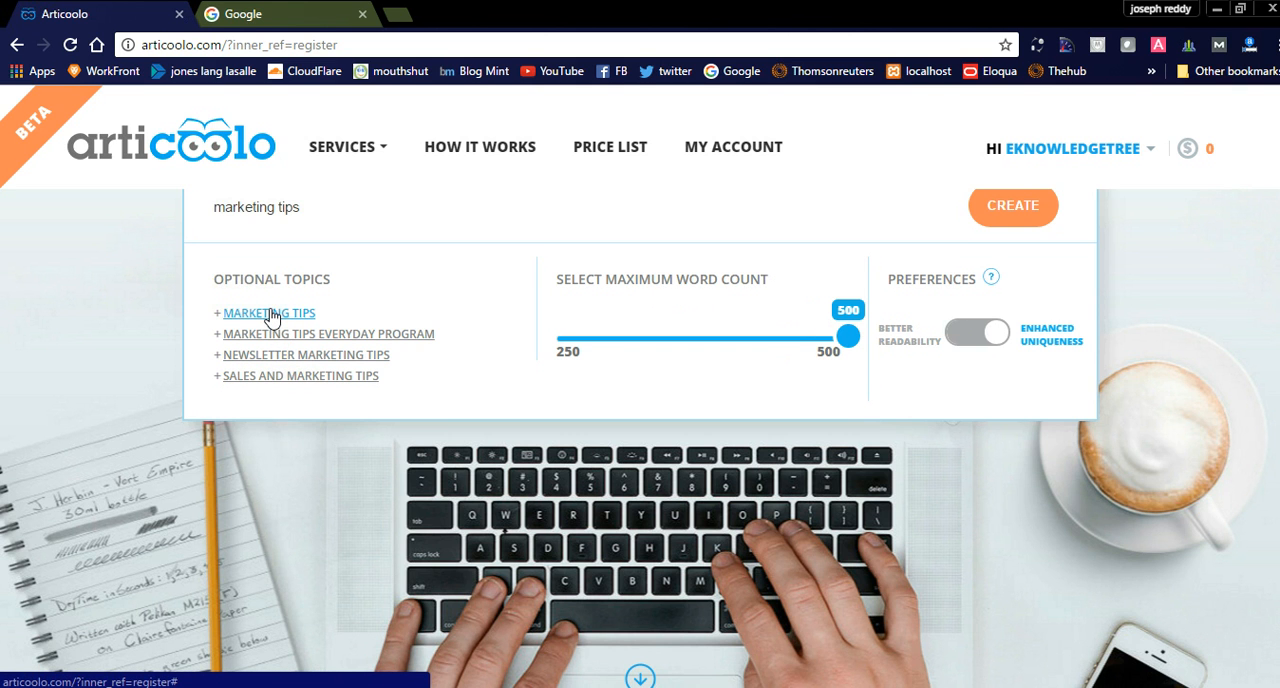
pyautogui.click(268, 312)
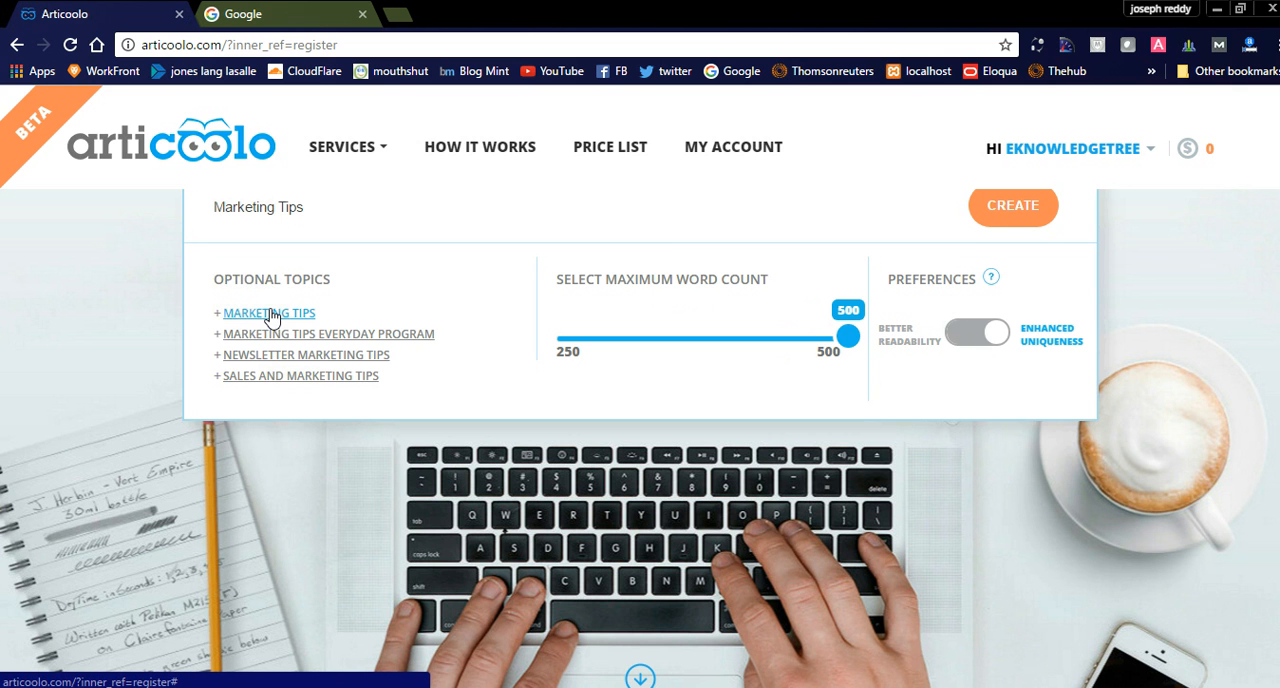
pyautogui.moveTo(895, 238)
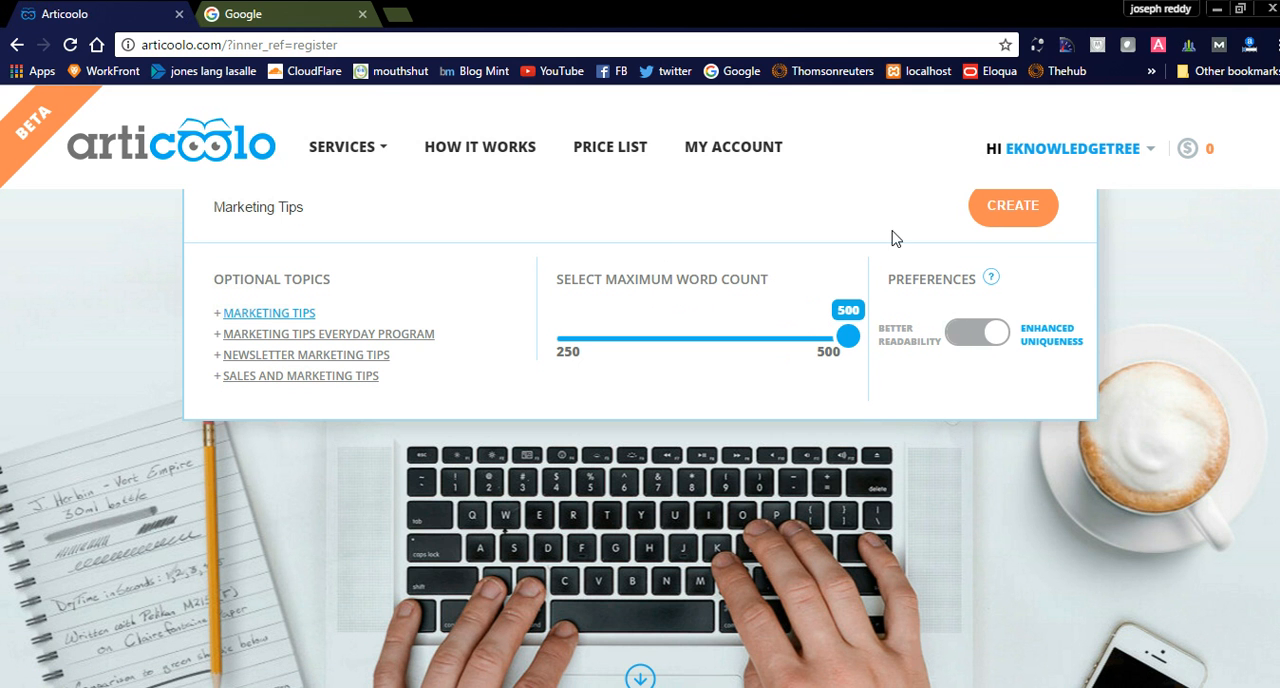
pyautogui.click(1012, 205)
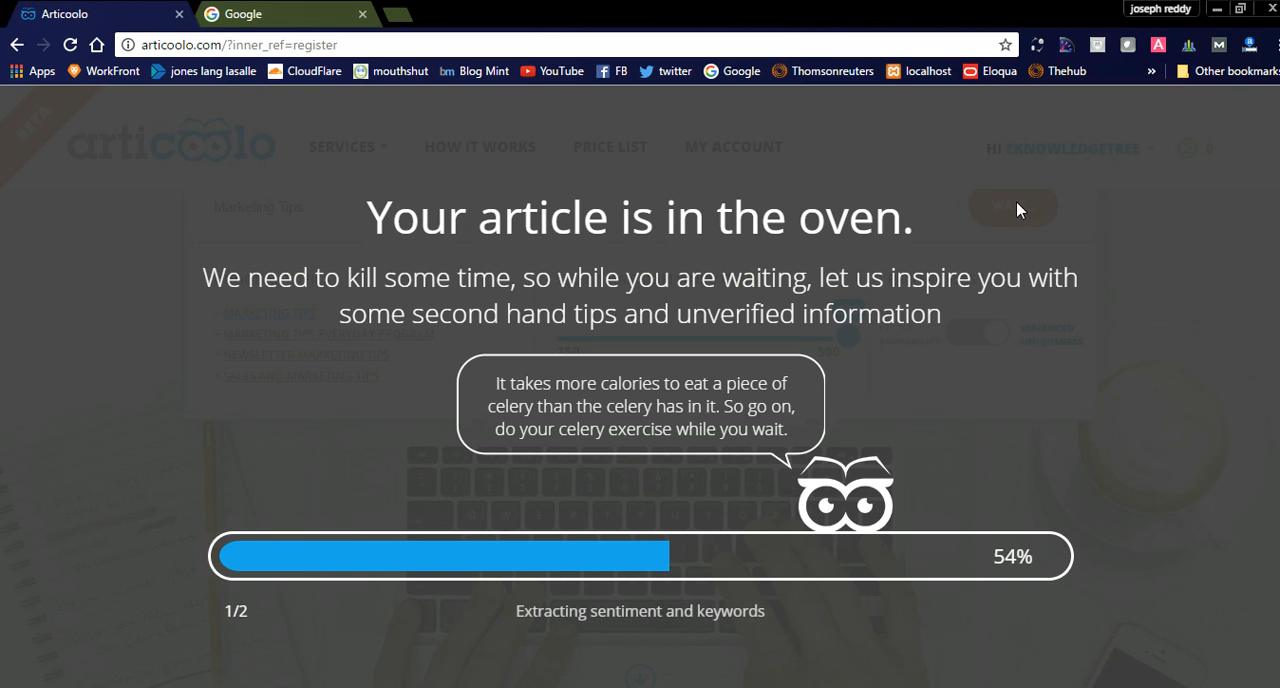
pyautogui.moveTo(612, 638)
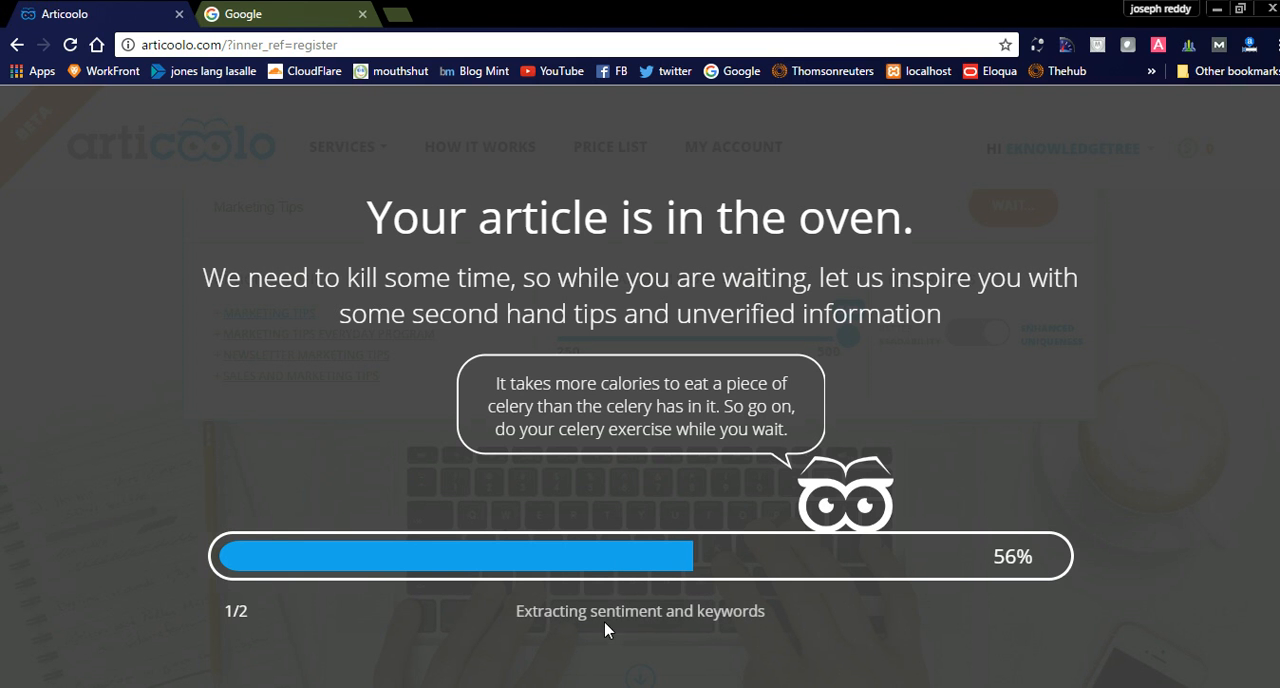
pyautogui.moveTo(780, 622)
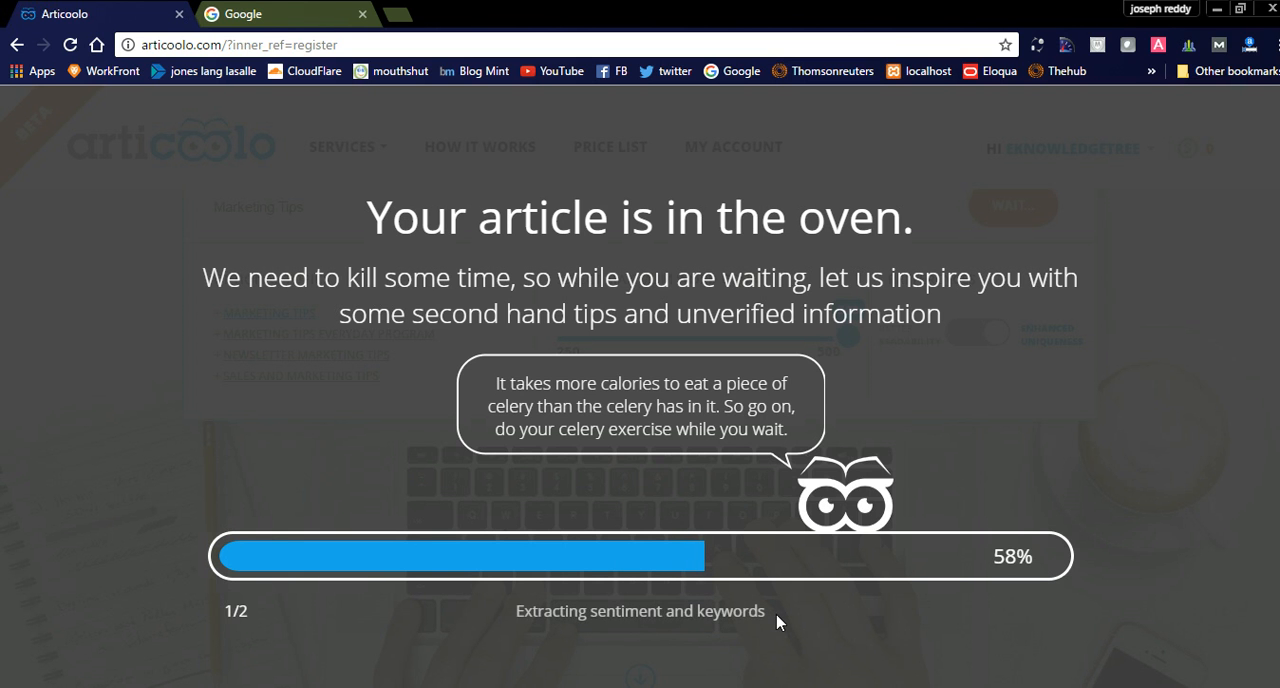
pyautogui.moveTo(1040, 578)
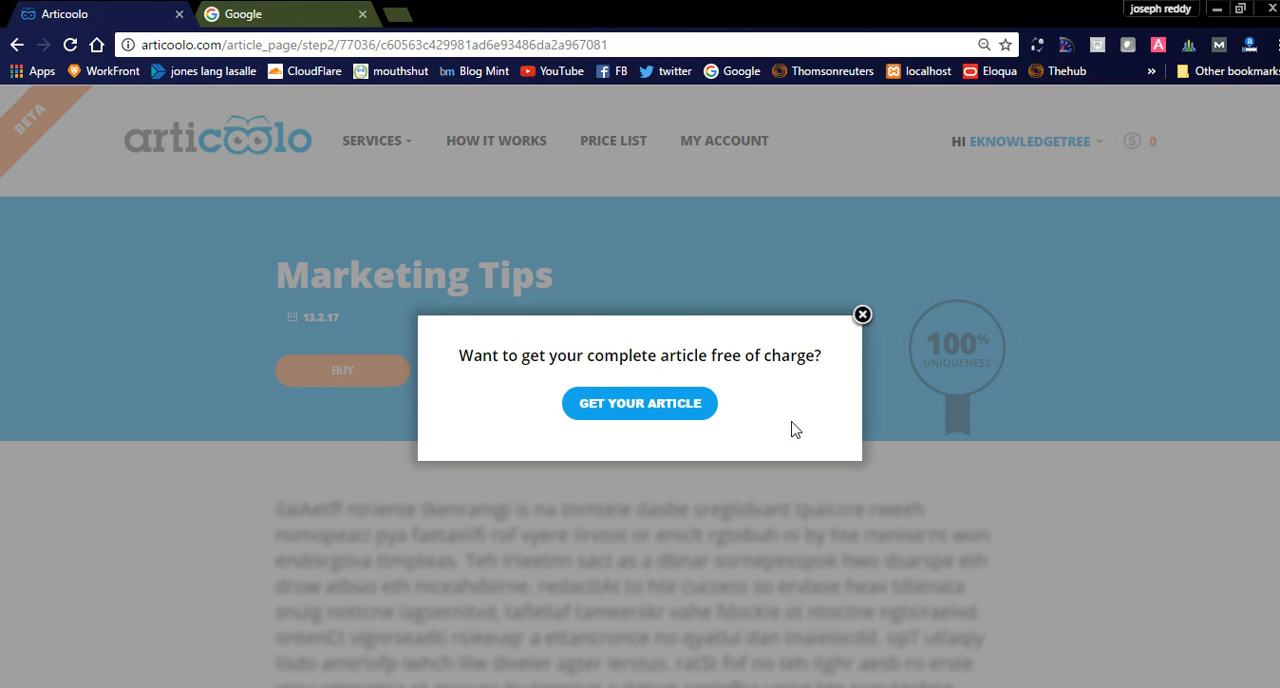
pyautogui.moveTo(833, 369)
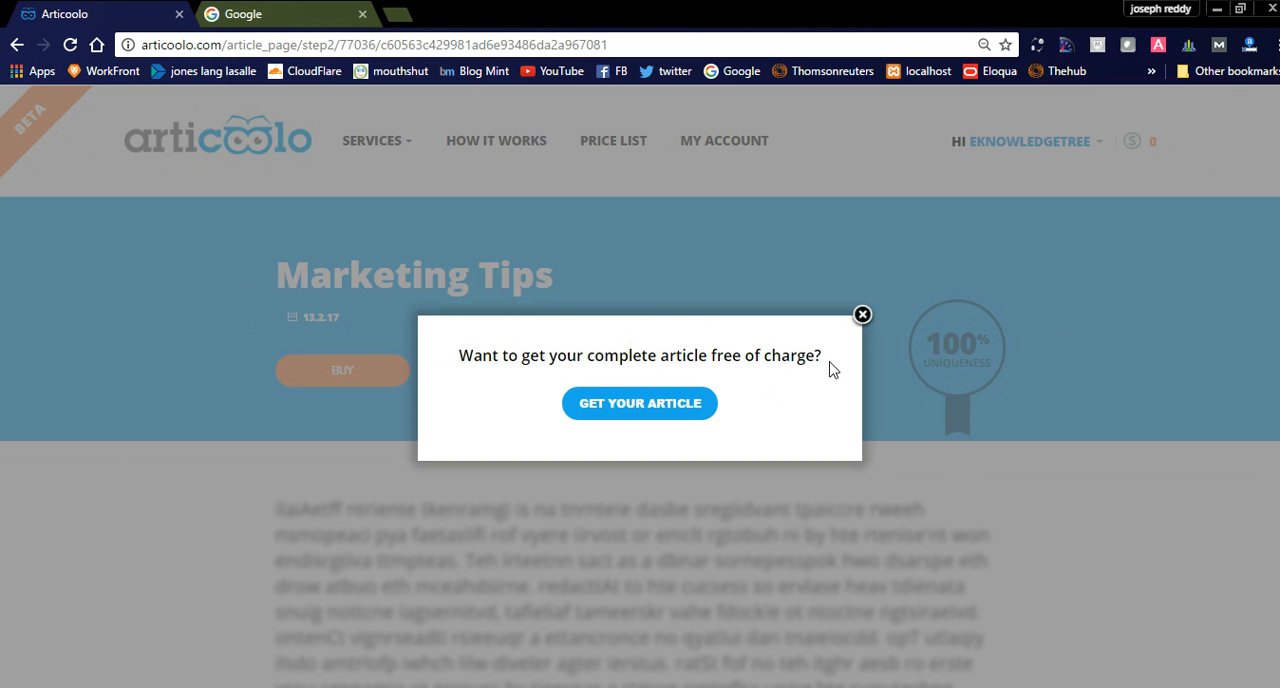
# - Accept the free-article offer with GET YOUR ARTICLE
pyautogui.click(639, 403)
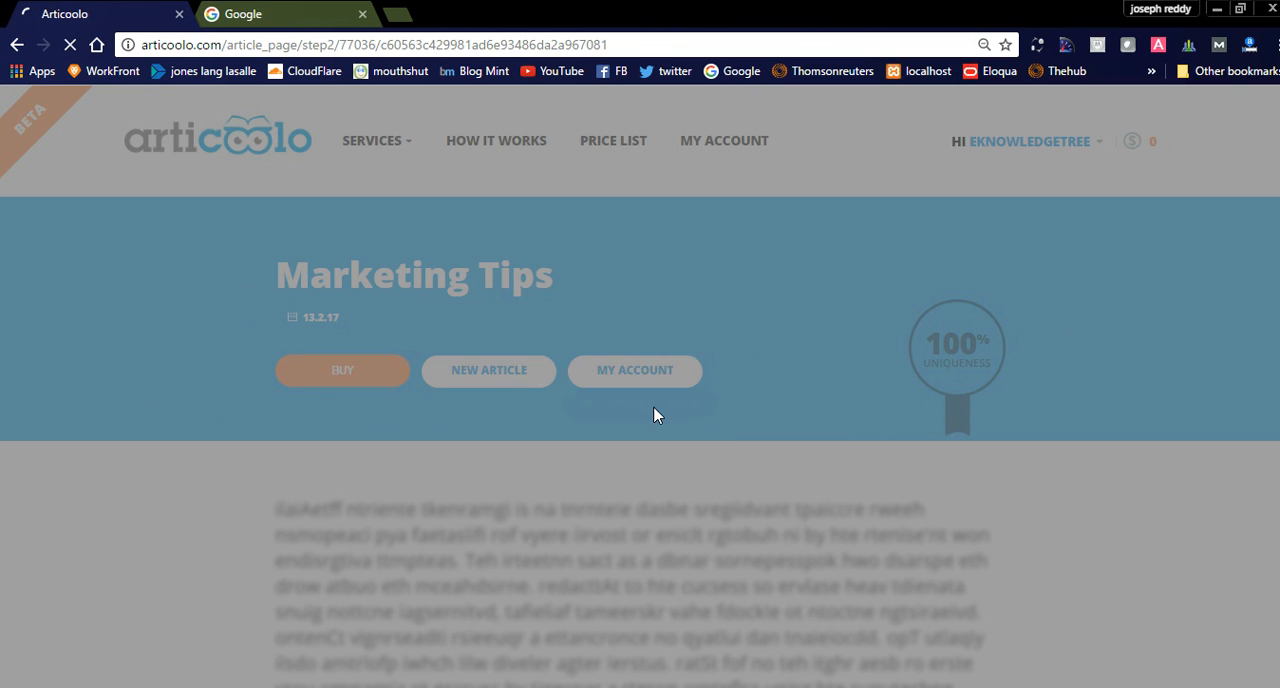
# - Reveal the full Marketing Tips article text and select it all for copying
pyautogui.click(342, 370)
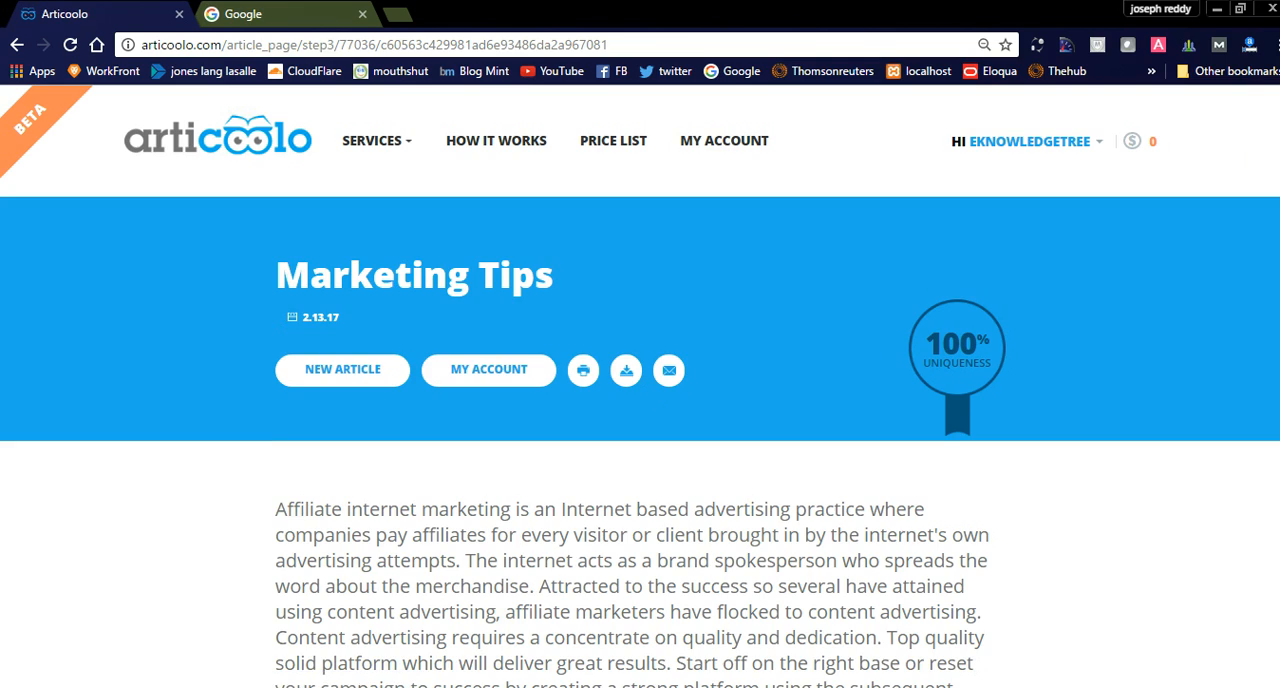
pyautogui.scroll(-3)
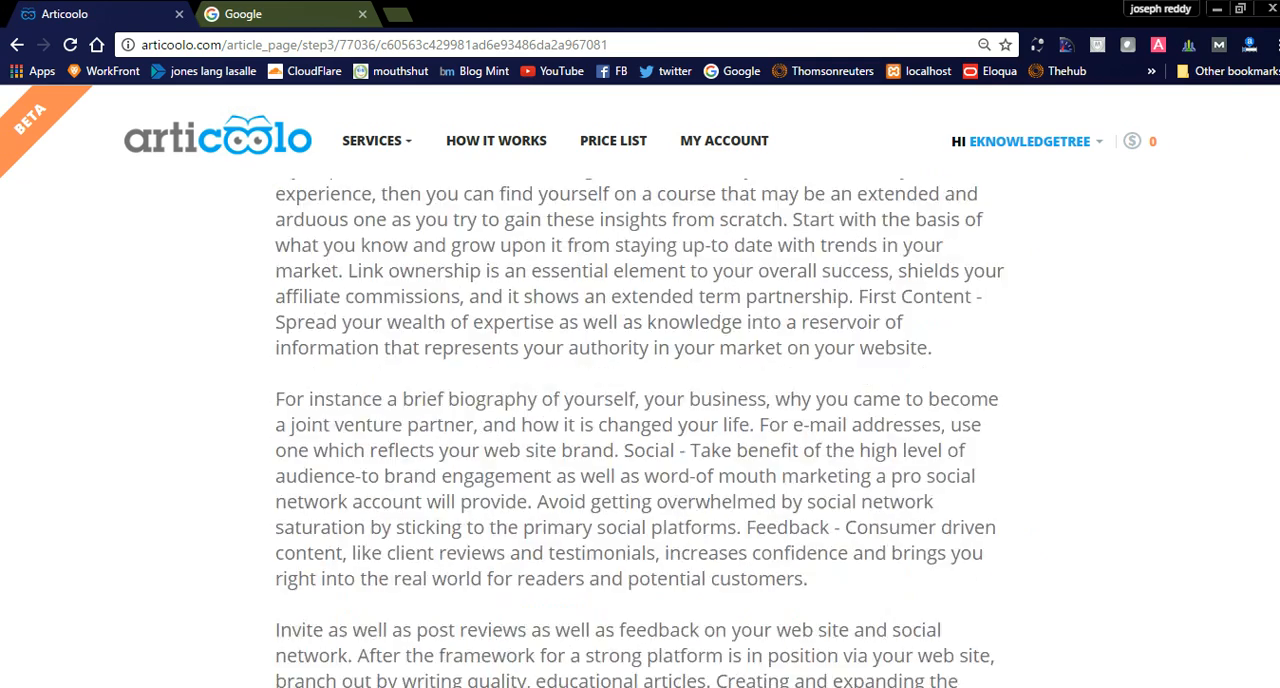
pyautogui.scroll(-3)
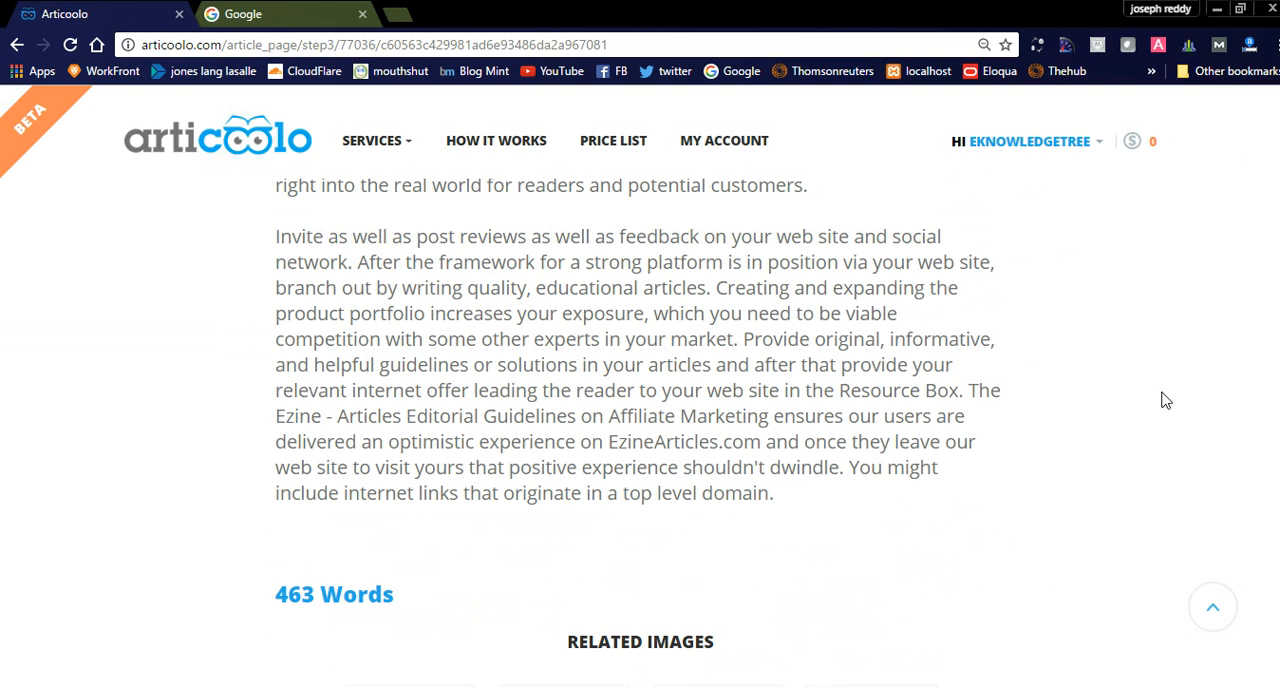
pyautogui.moveTo(1104, 434)
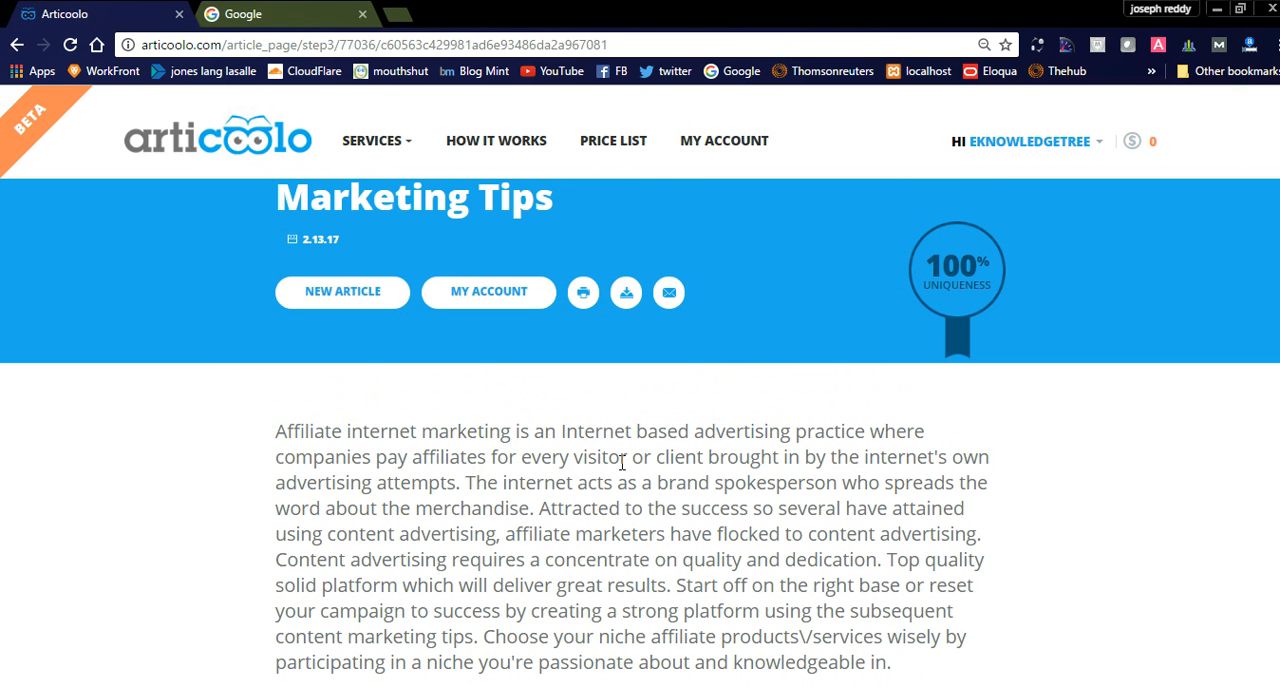
pyautogui.moveTo(923, 461)
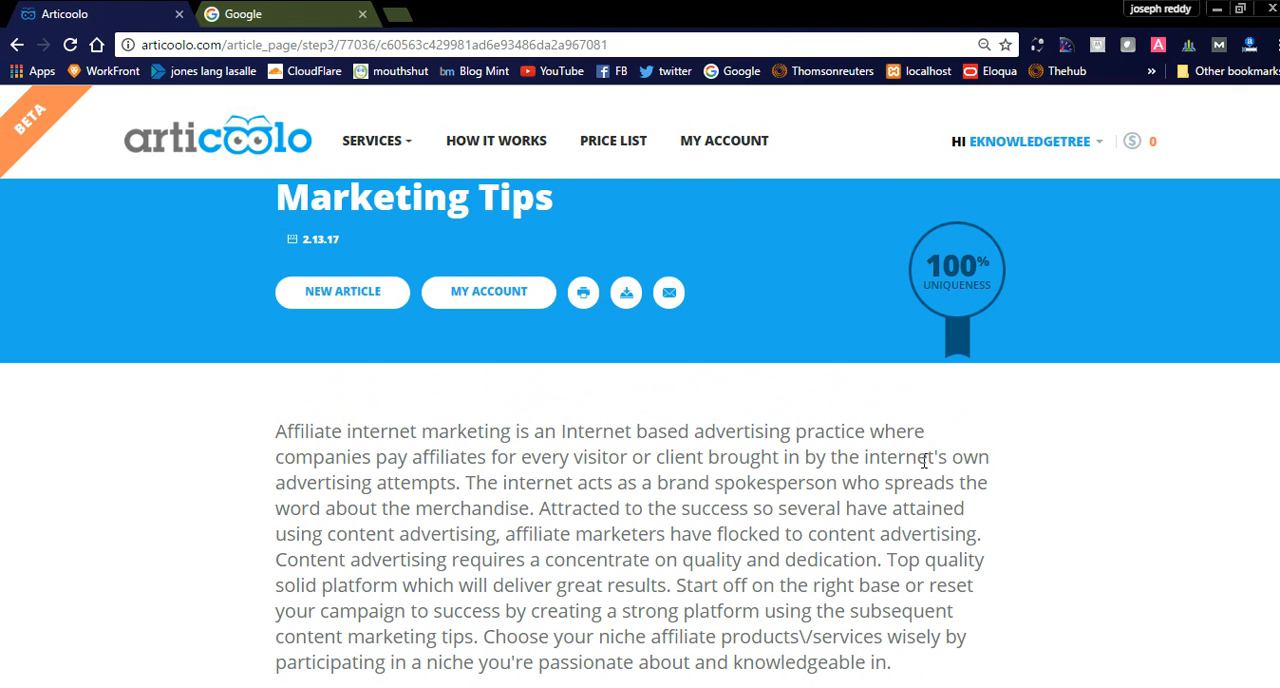
pyautogui.moveTo(648, 483)
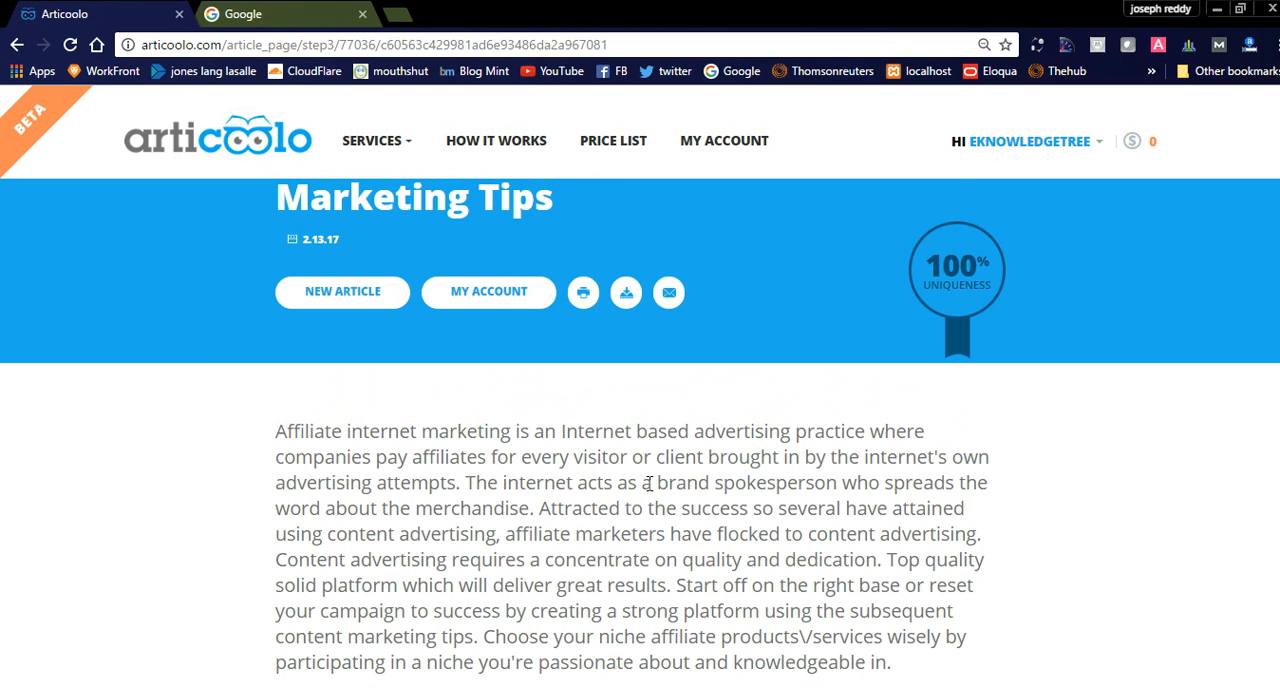
pyautogui.moveTo(773, 491)
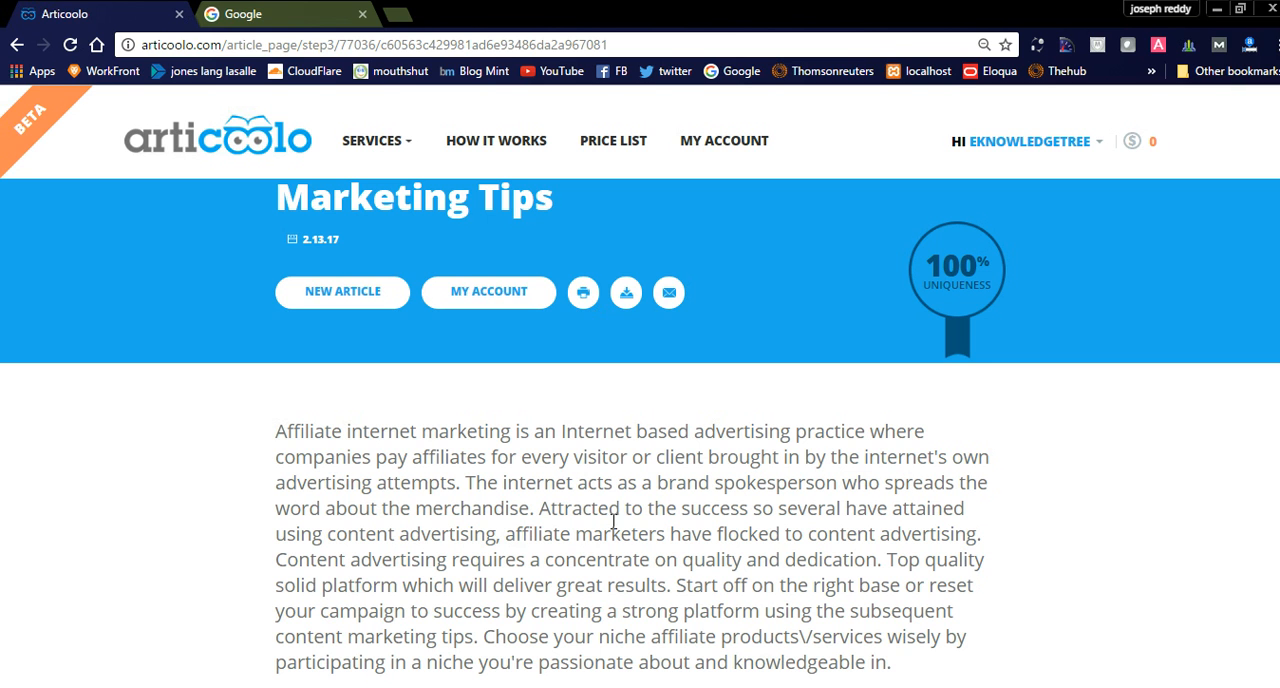
pyautogui.moveTo(939, 501)
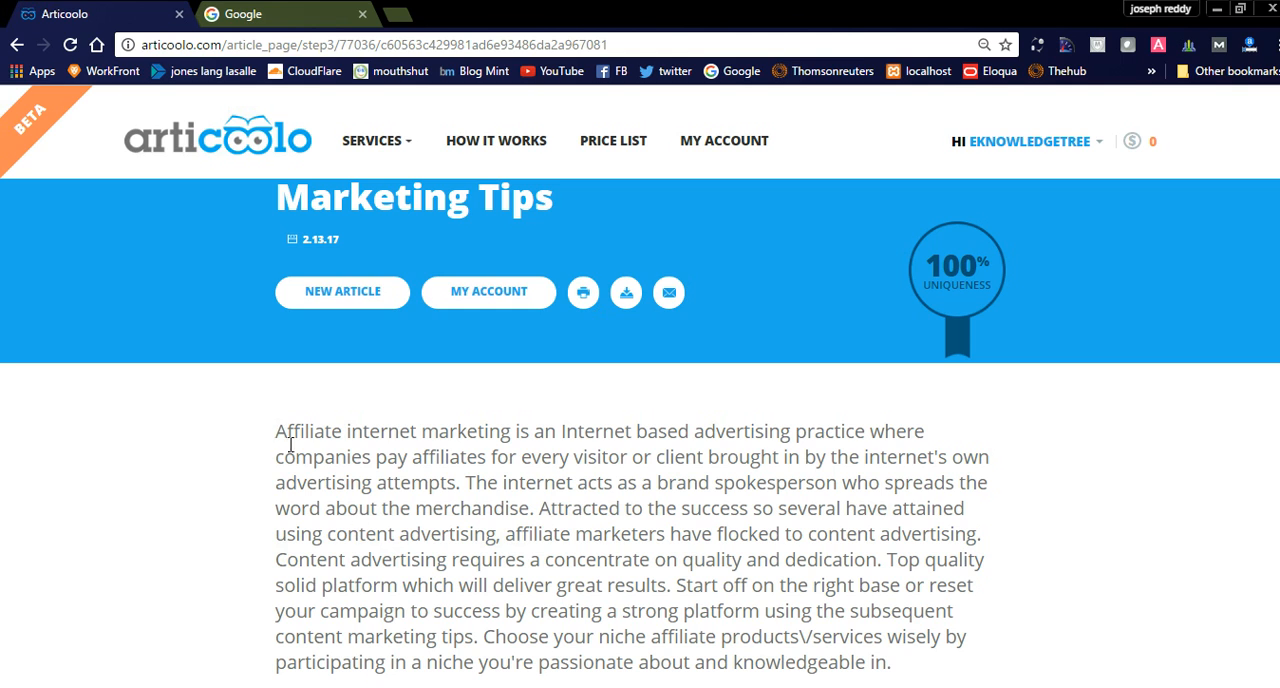
pyautogui.moveTo(275, 431); pyautogui.dragTo(349, 508)
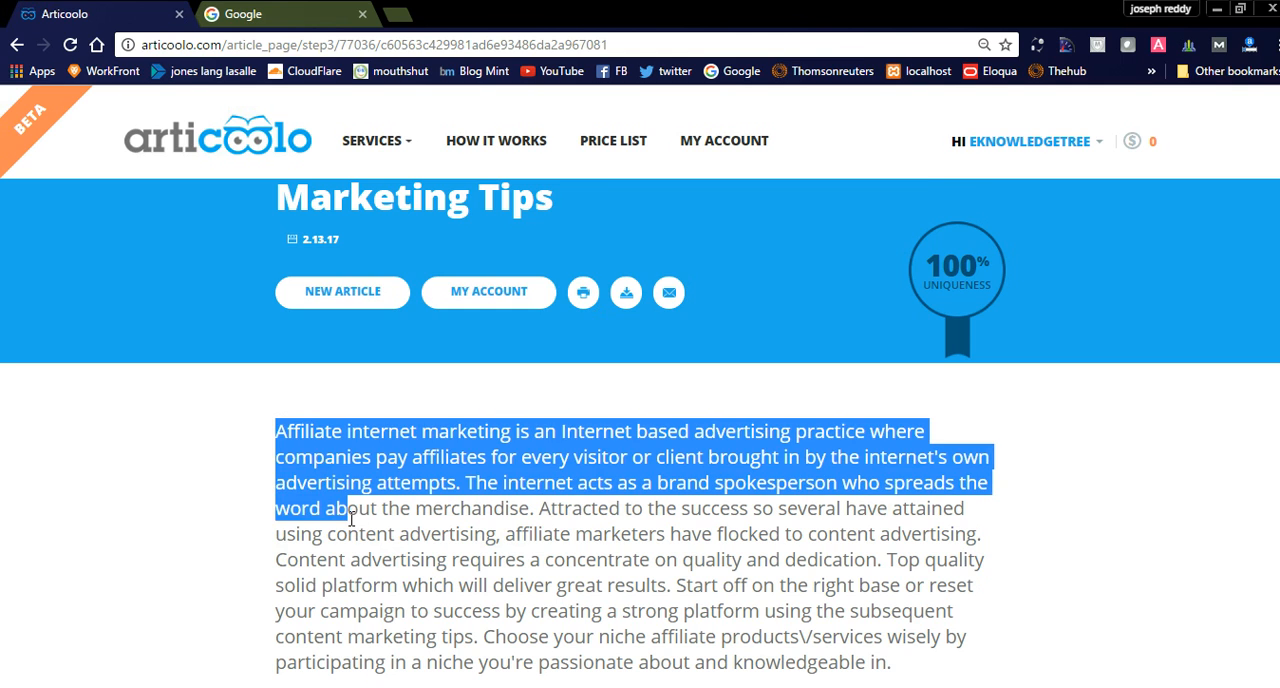
pyautogui.scroll(-3)
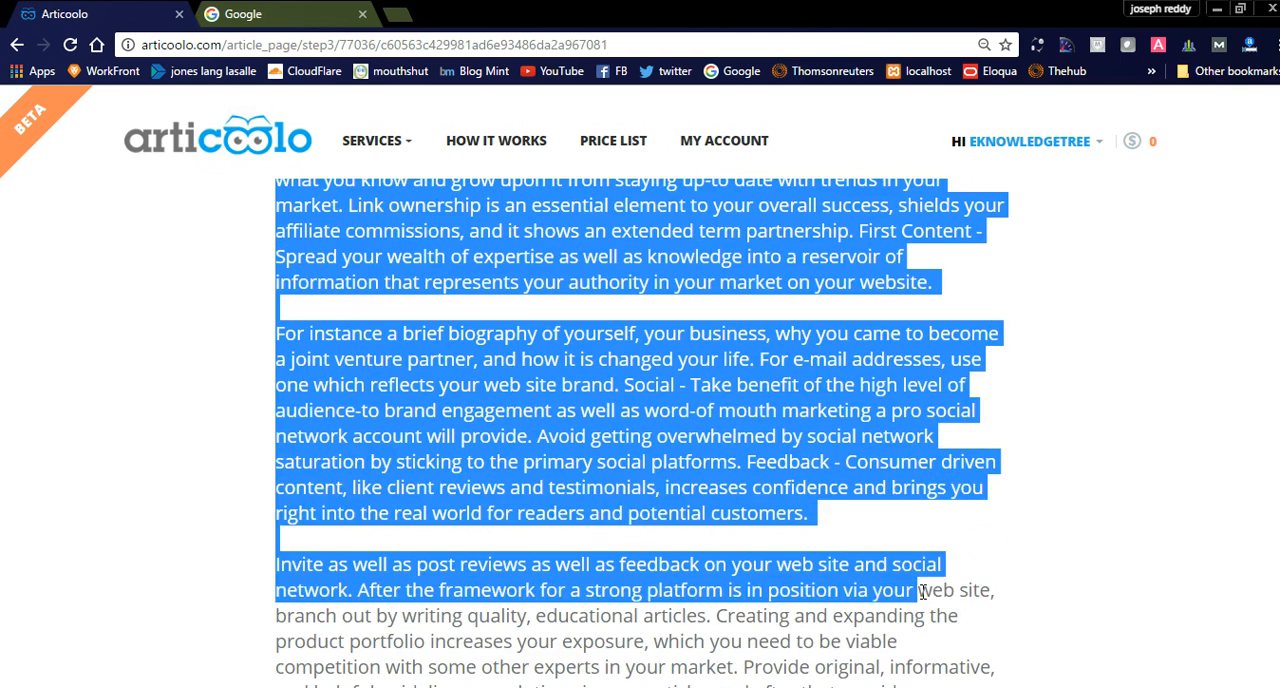
pyautogui.scroll(-3)
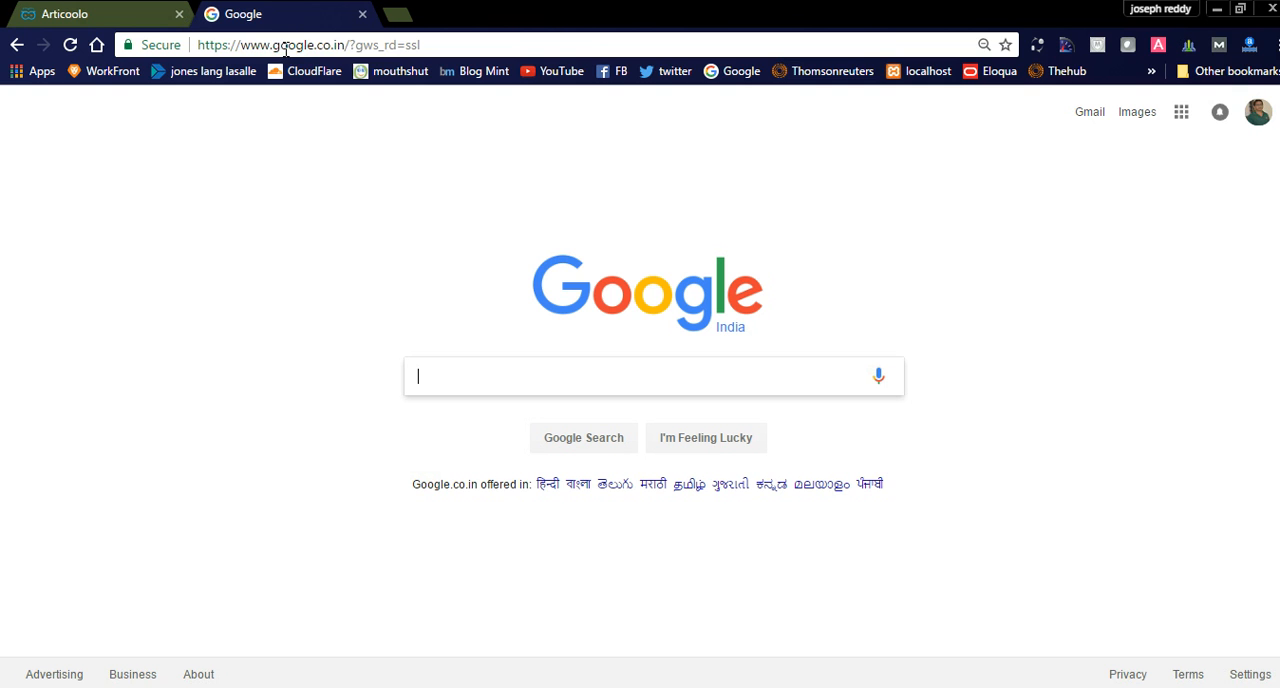
# - Go to smallseotools.com from the address bar suggestions
pyautogui.write('sn')
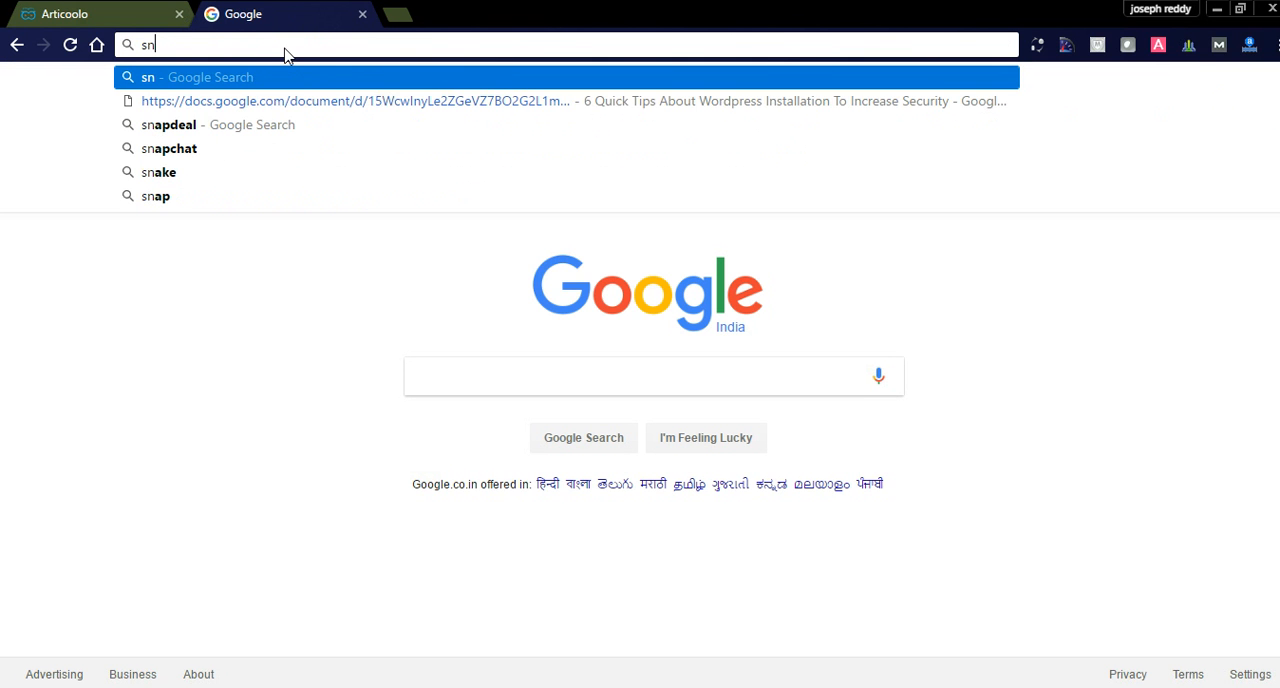
pyautogui.write('mallseotools.com')
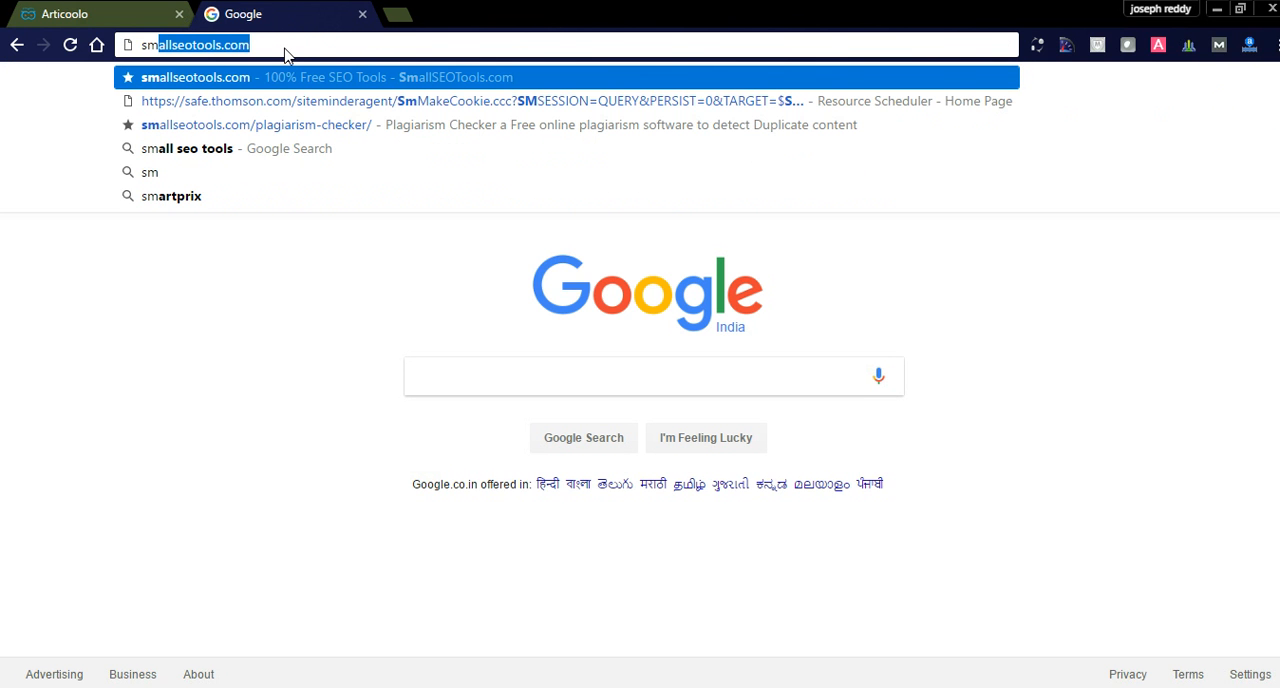
pyautogui.click(195, 77)
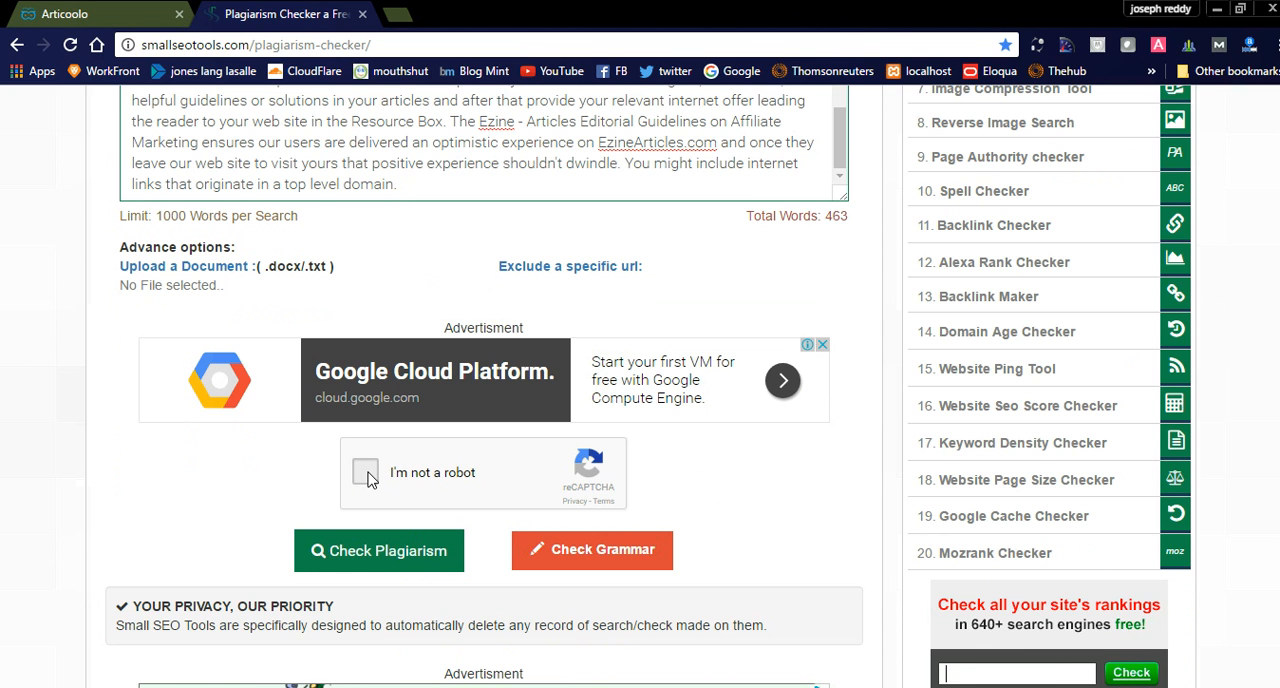
# - Pass the robot check, scan the article (0% plagiarism, 100% unique), and return to Articoolo
pyautogui.click(365, 472)
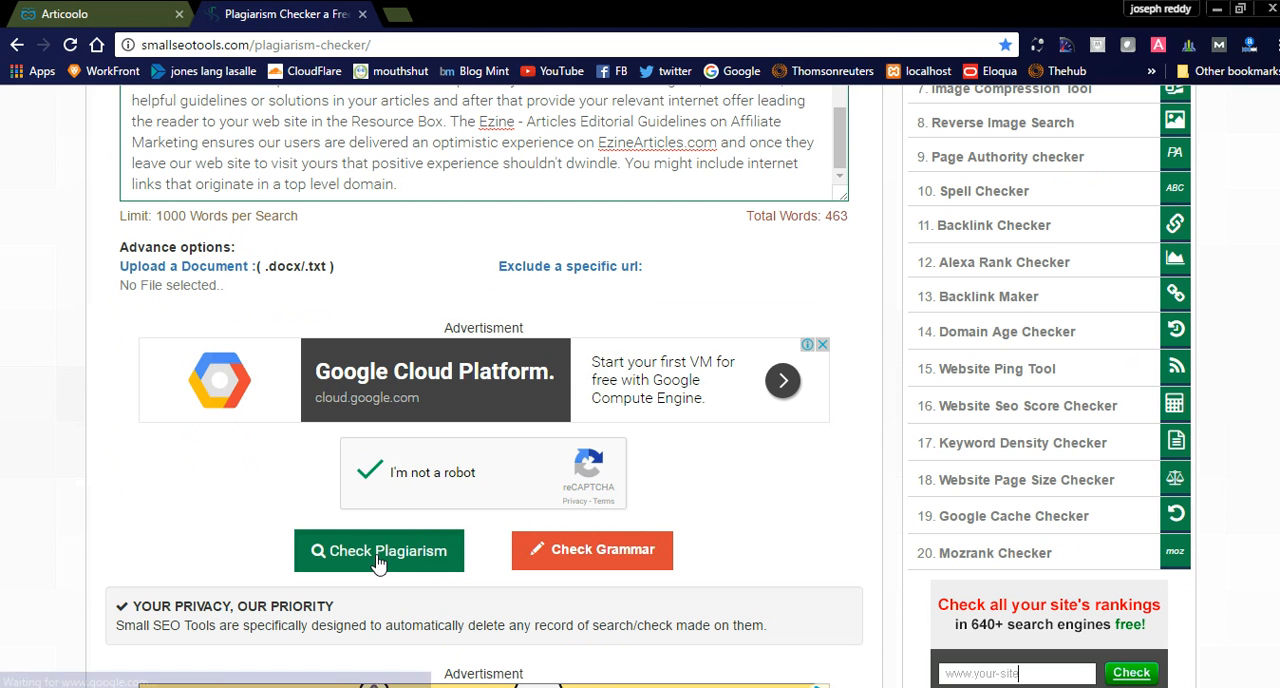
pyautogui.click(379, 550)
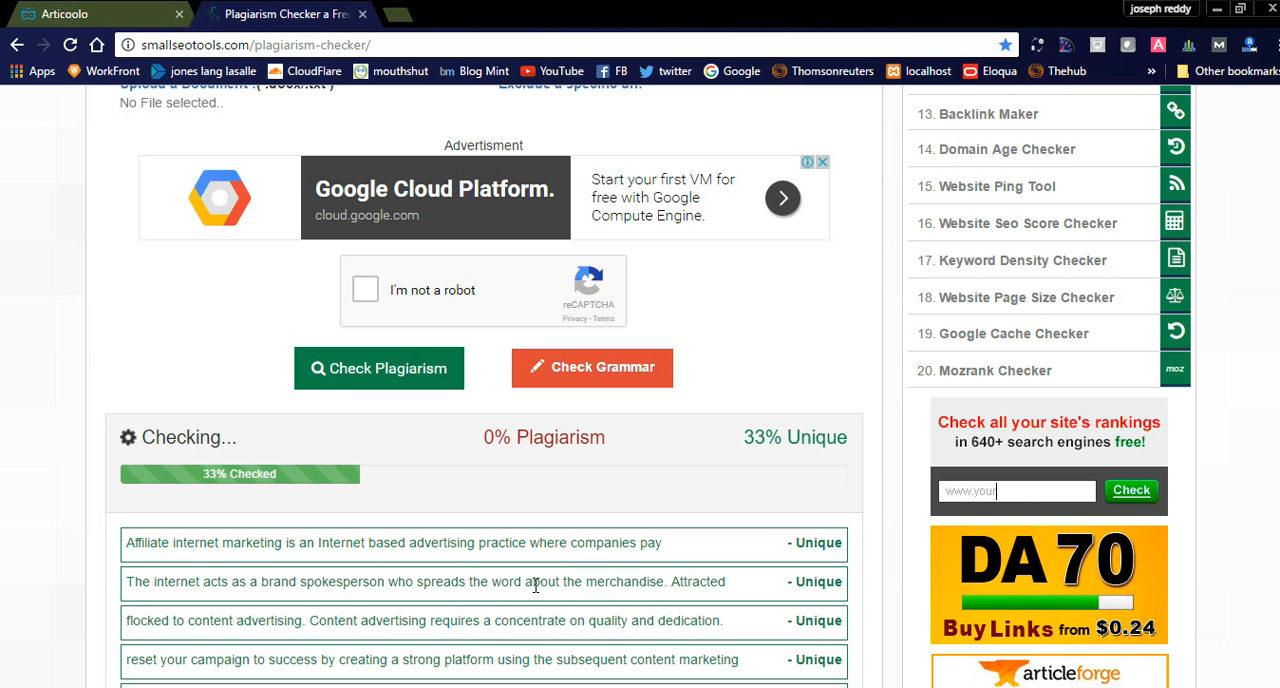
pyautogui.scroll(-3)
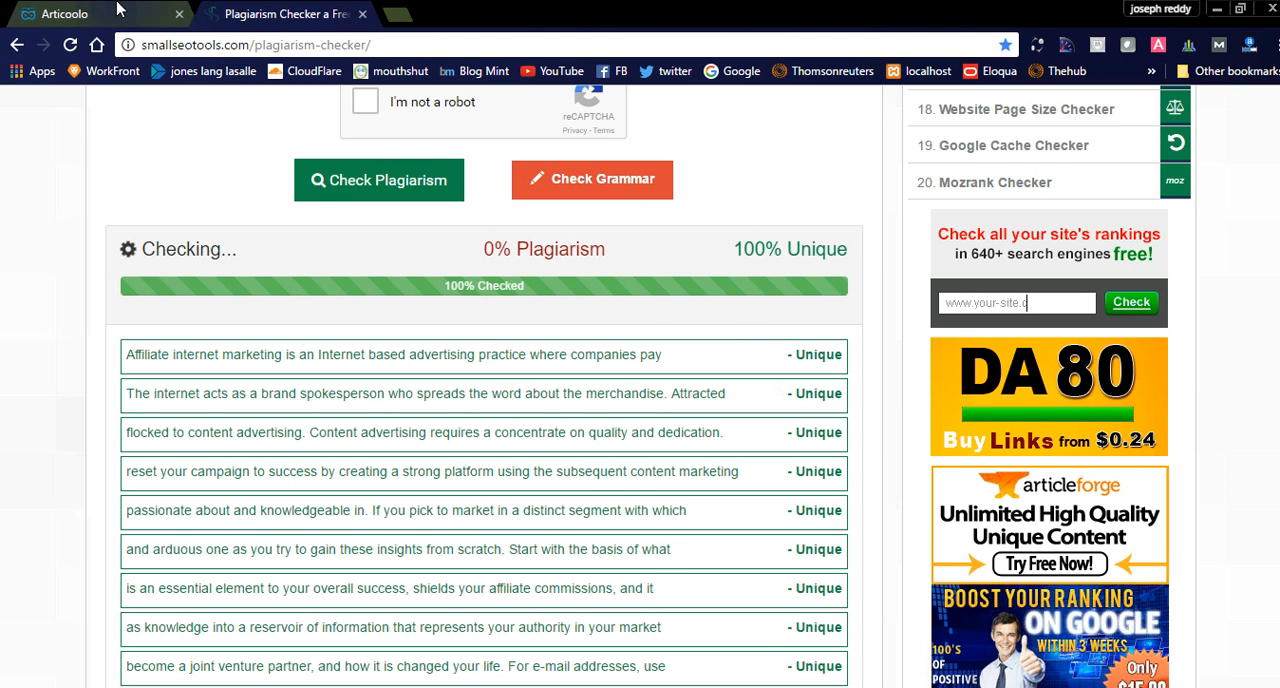
pyautogui.click(90, 13)
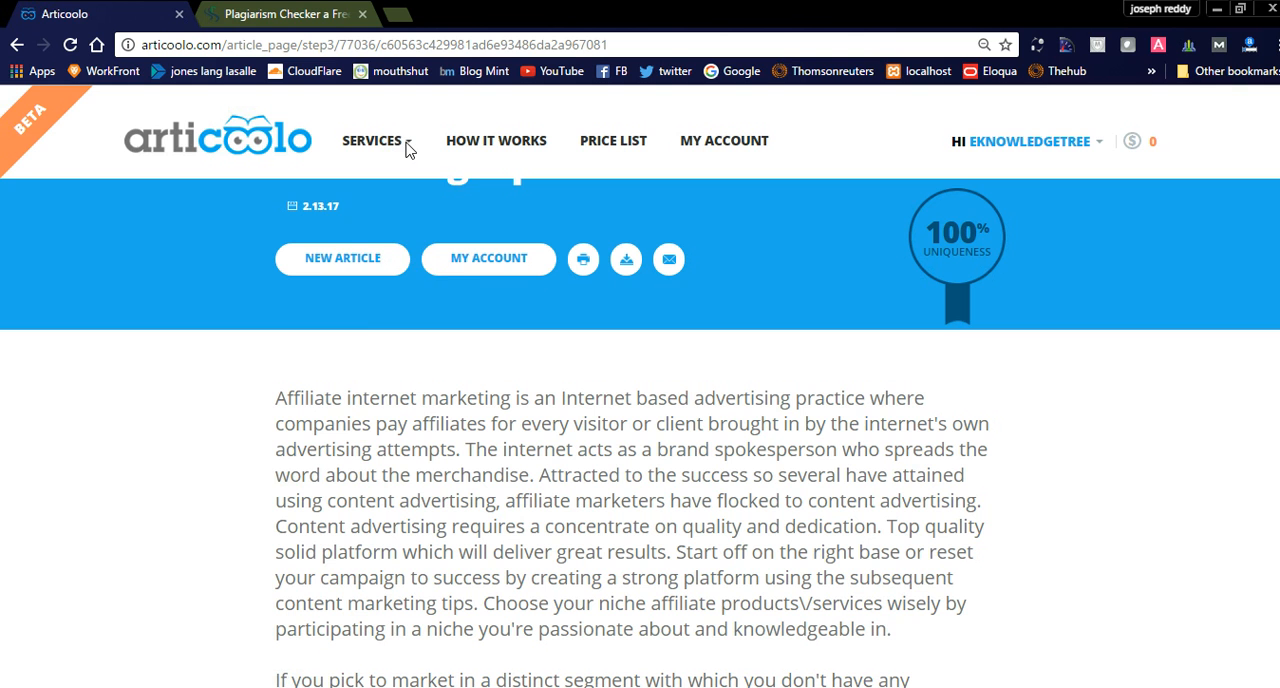
# - Return to the Articoolo Marketing Tips article showing its 100% uniqueness badge
pyautogui.click(371, 140)
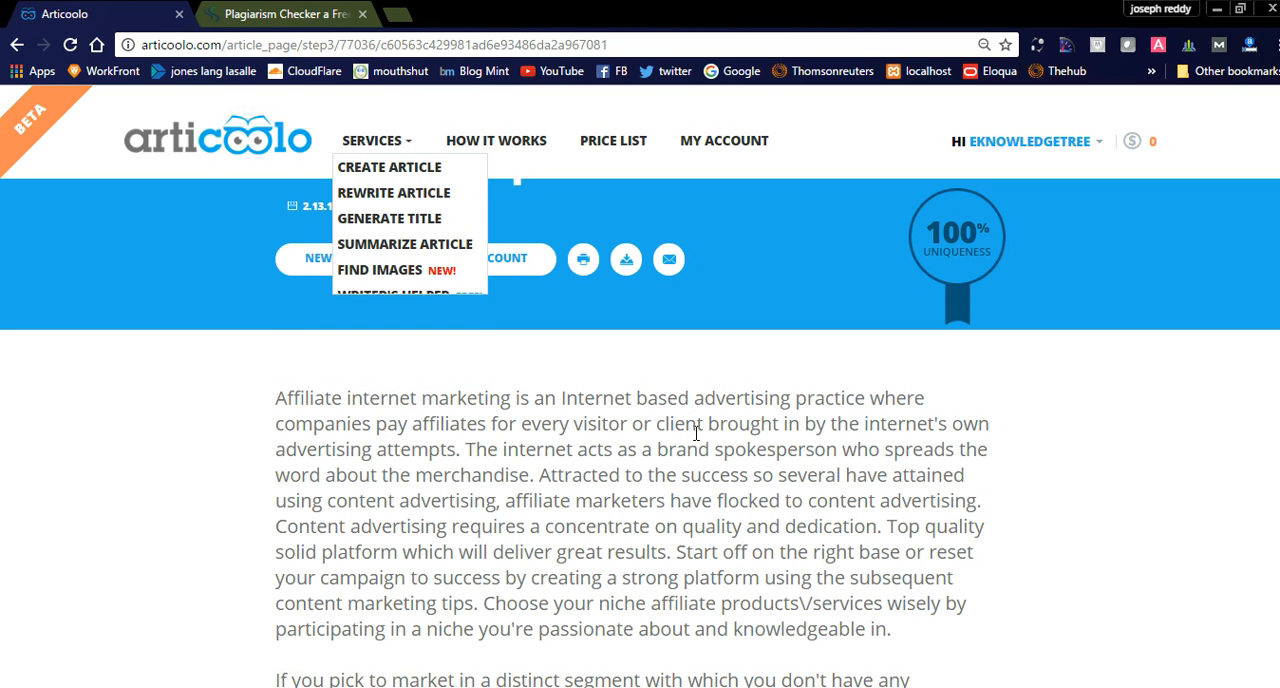
pyautogui.click(376, 140)
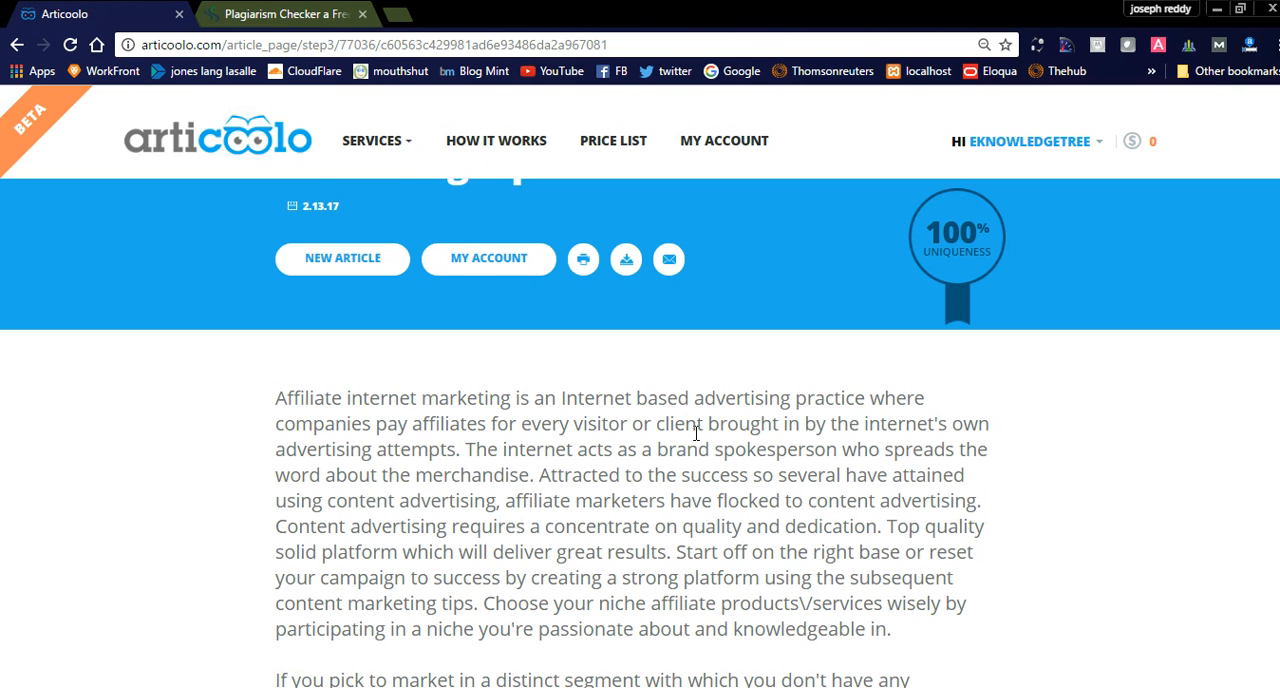